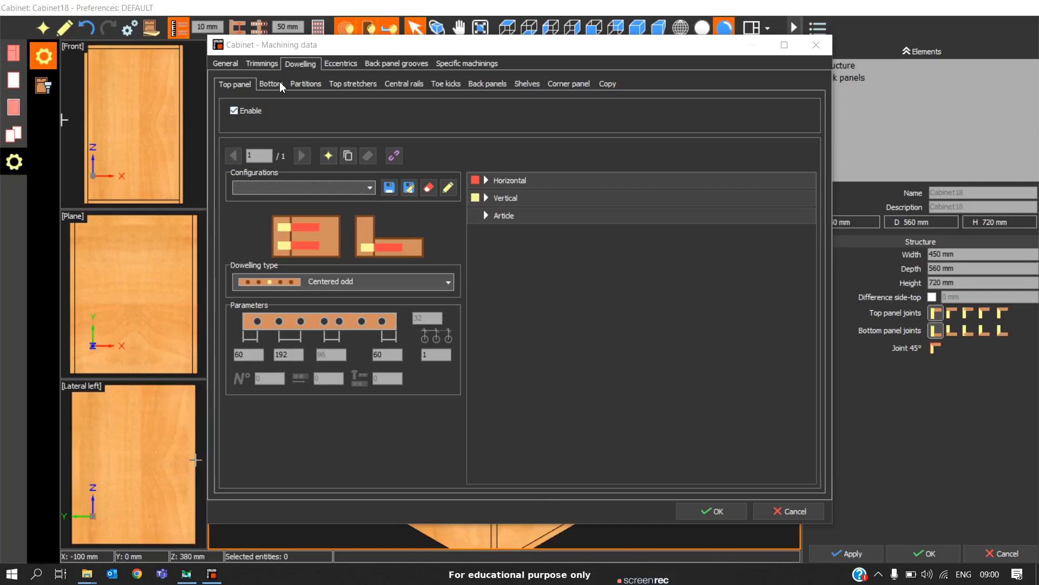
{"action": "mouse_move", "coordinate": [326, 108]}
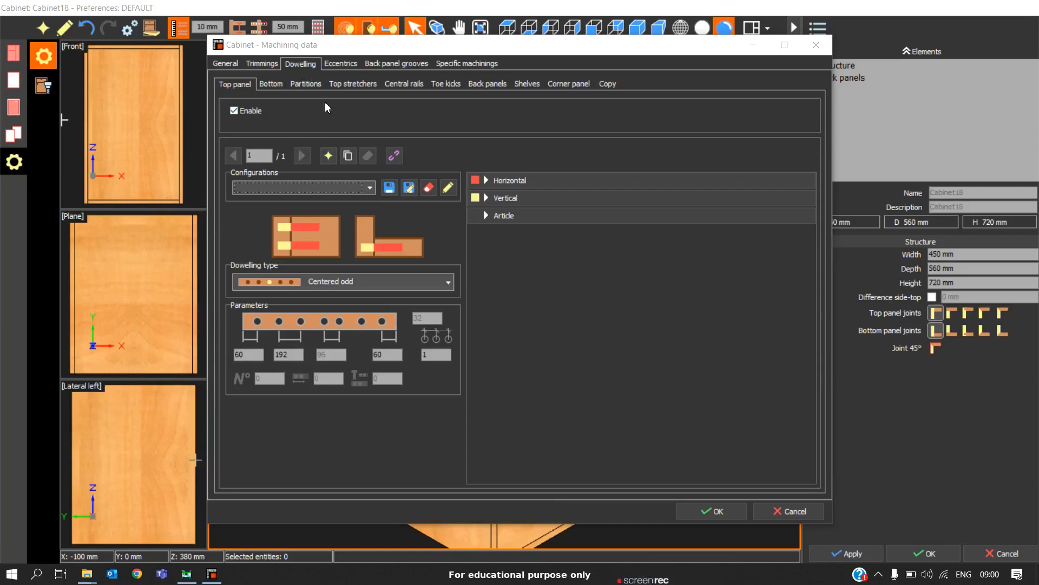
{"action": "mouse_move", "coordinate": [377, 112]}
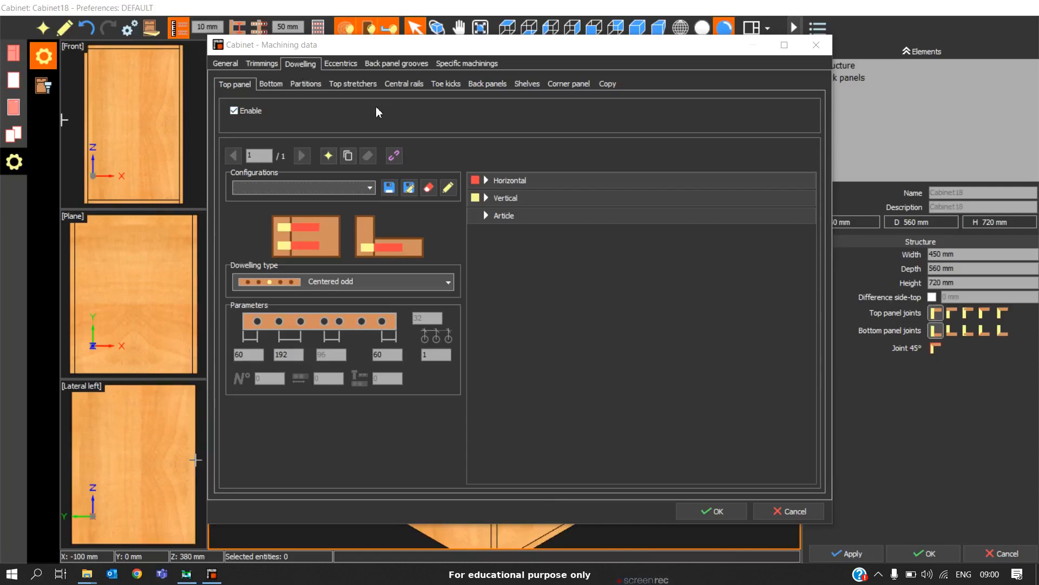
{"action": "mouse_move", "coordinate": [279, 87]}
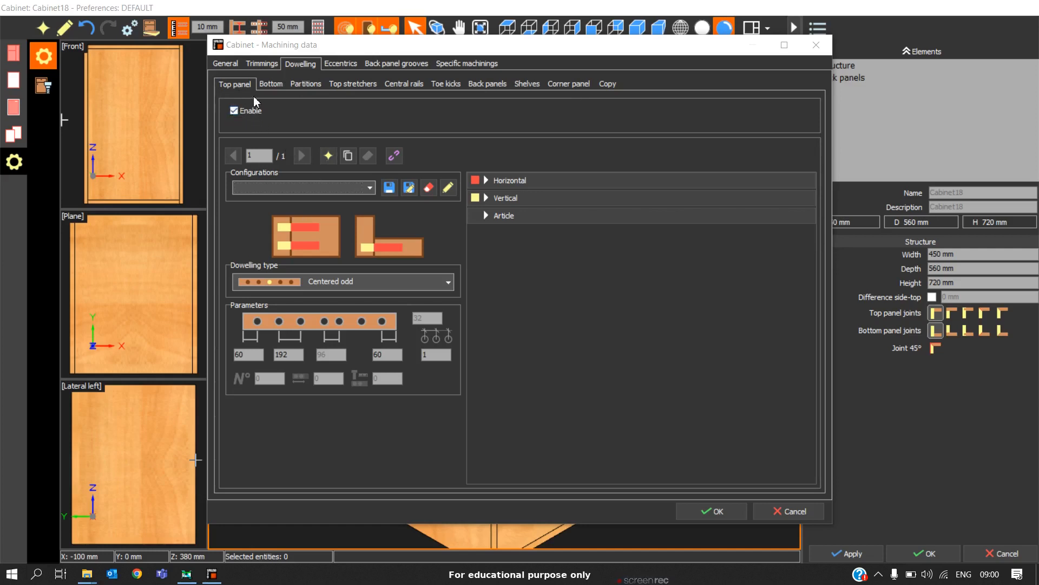
{"action": "mouse_move", "coordinate": [220, 107]}
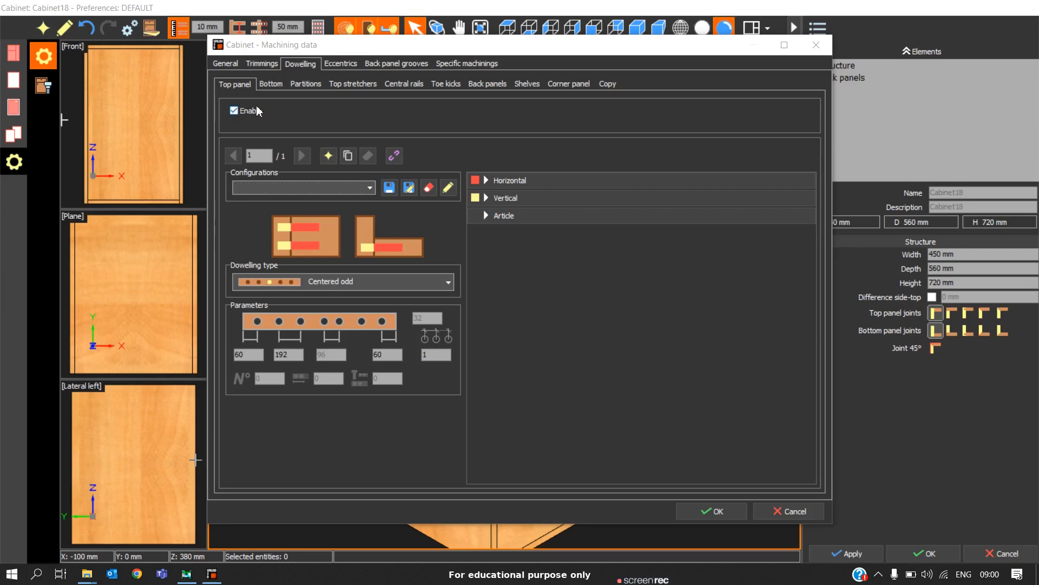
{"action": "mouse_move", "coordinate": [439, 168]}
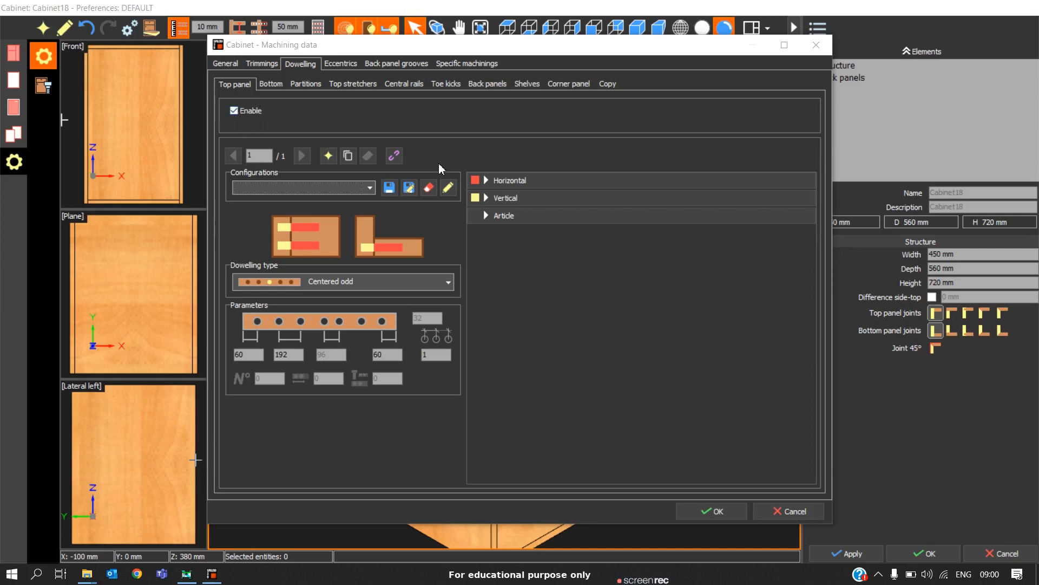
{"action": "mouse_move", "coordinate": [314, 288]}
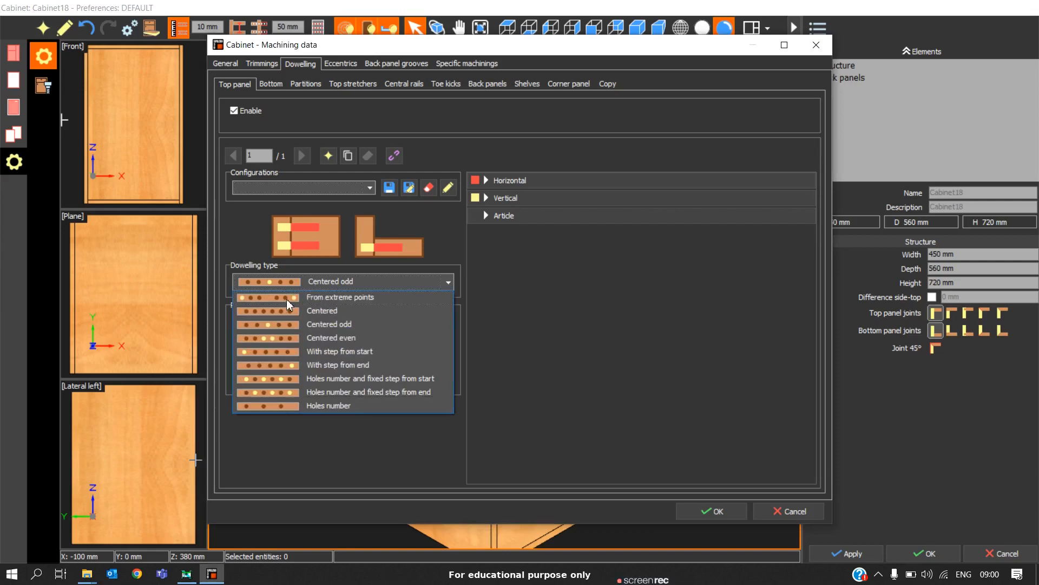
Choose From extreme points dowelling with 50 mm edge distances and 320 mm spacing for the top panel.
{"action": "left_click", "coordinate": [340, 297]}
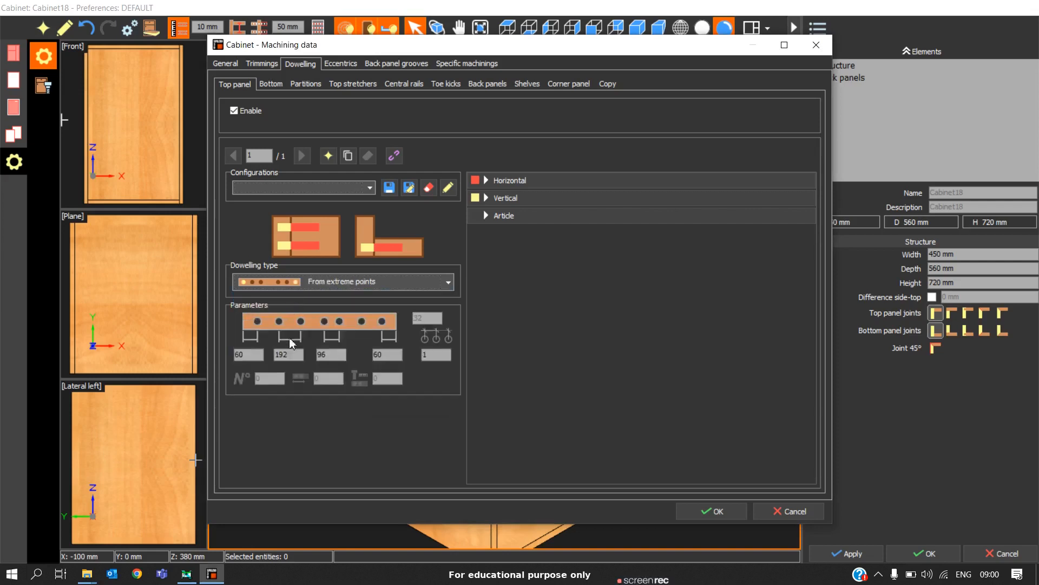
{"action": "left_click", "coordinate": [247, 354]}
{"action": "type", "text": "50"}
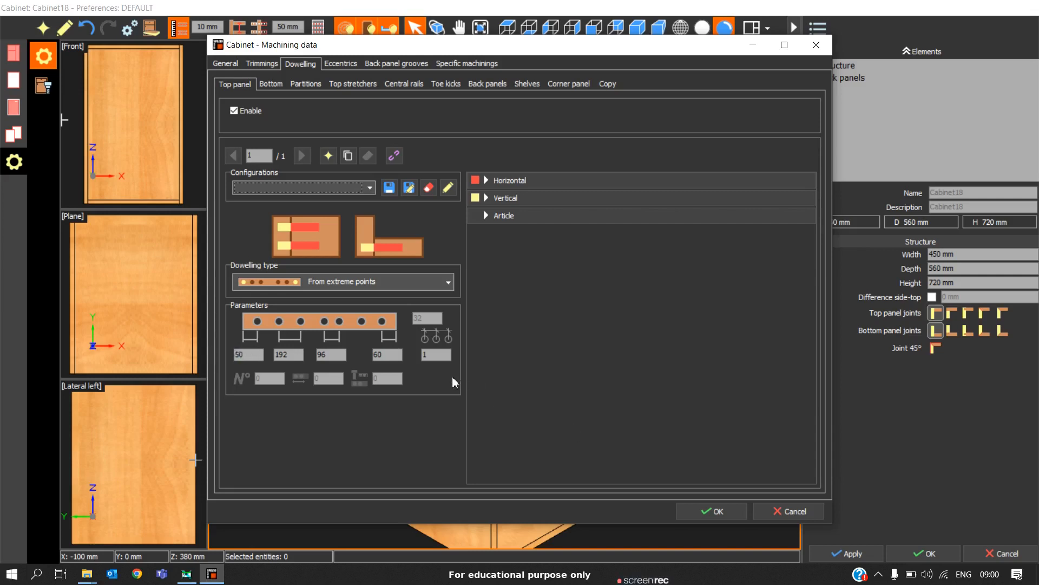
{"action": "left_click", "coordinate": [388, 354]}
{"action": "type", "text": "50"}
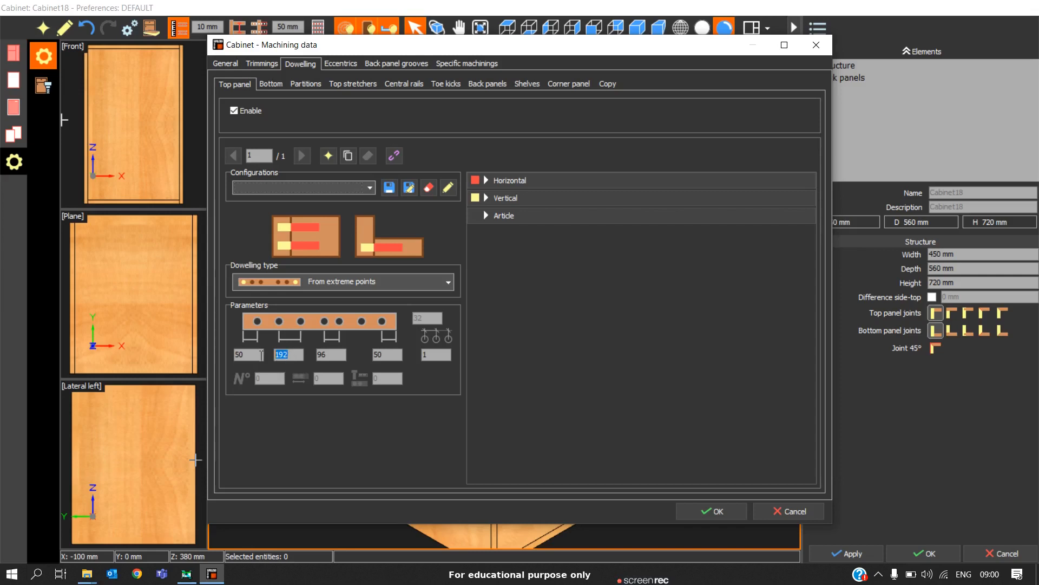
{"action": "type", "text": "320"}
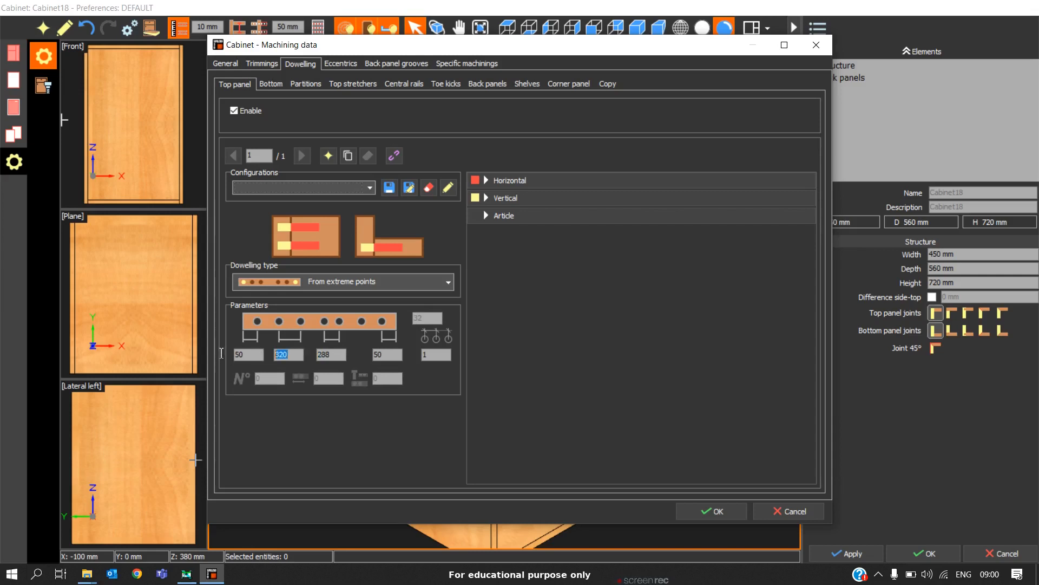
{"action": "mouse_move", "coordinate": [297, 354]}
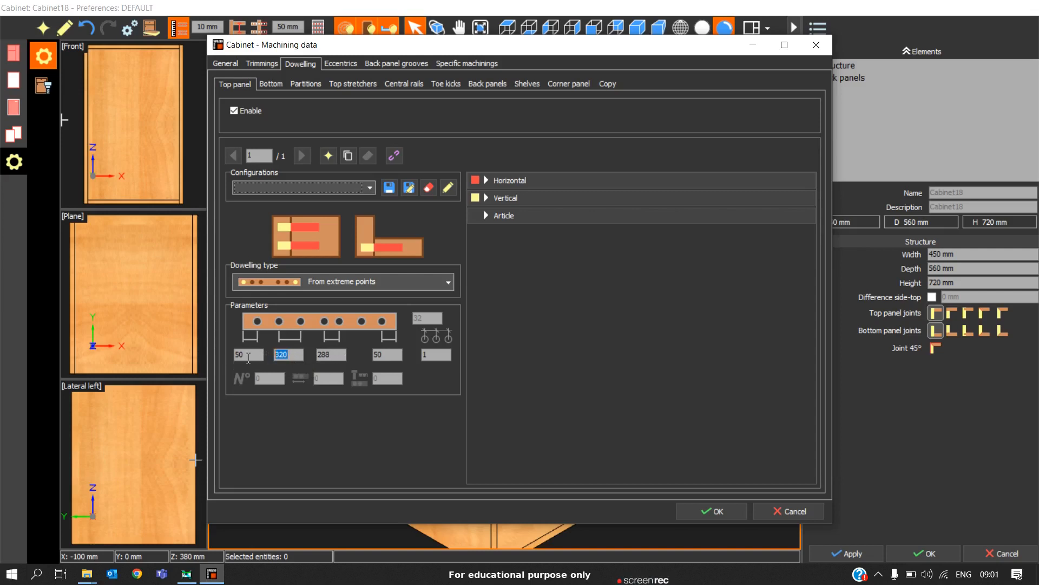
{"action": "left_click", "coordinate": [330, 354]}
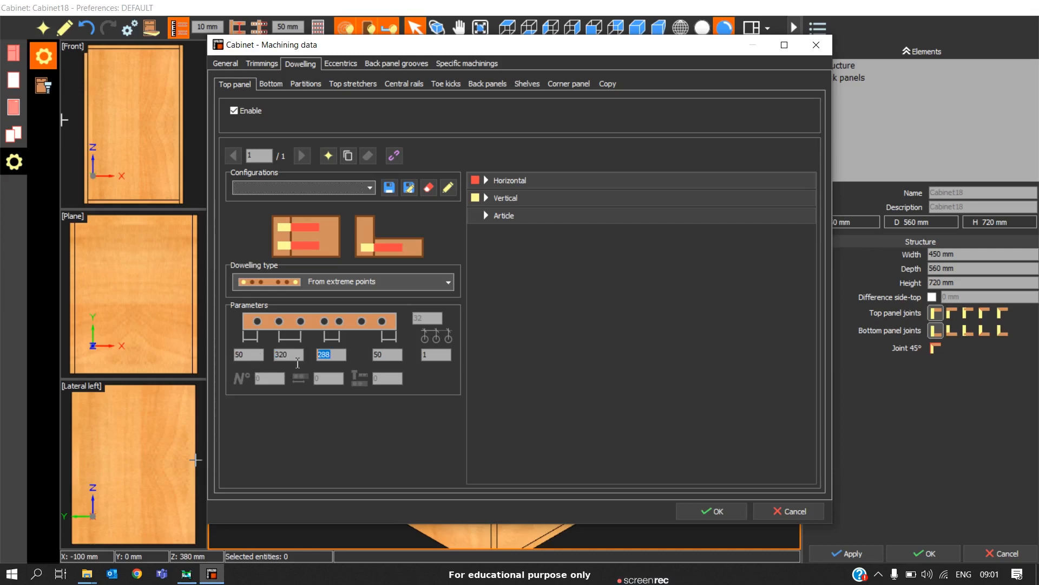
{"action": "mouse_move", "coordinate": [295, 371]}
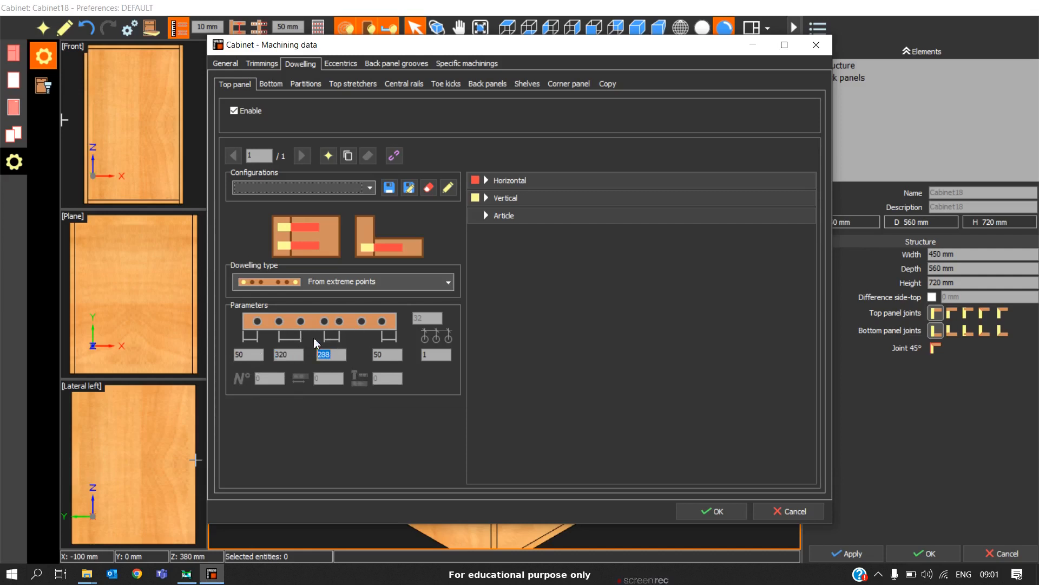
{"action": "mouse_move", "coordinate": [320, 290]}
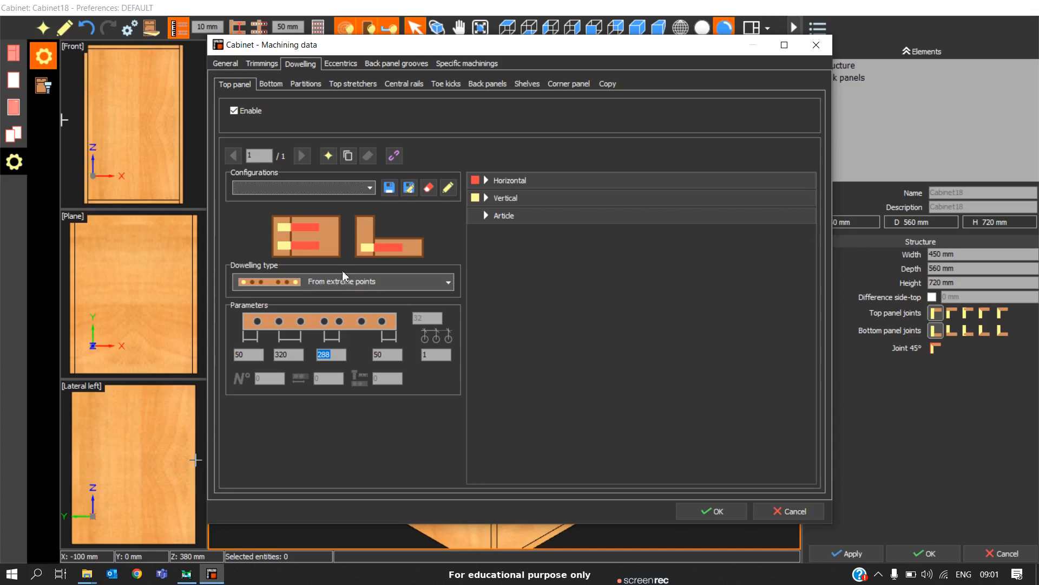
{"action": "mouse_move", "coordinate": [278, 302]}
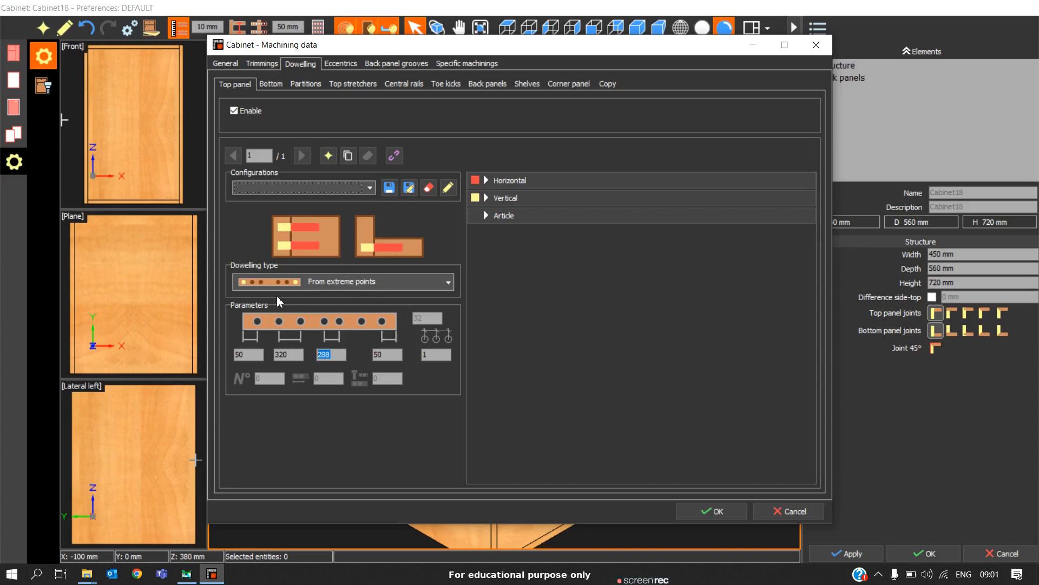
{"action": "mouse_move", "coordinate": [567, 429]}
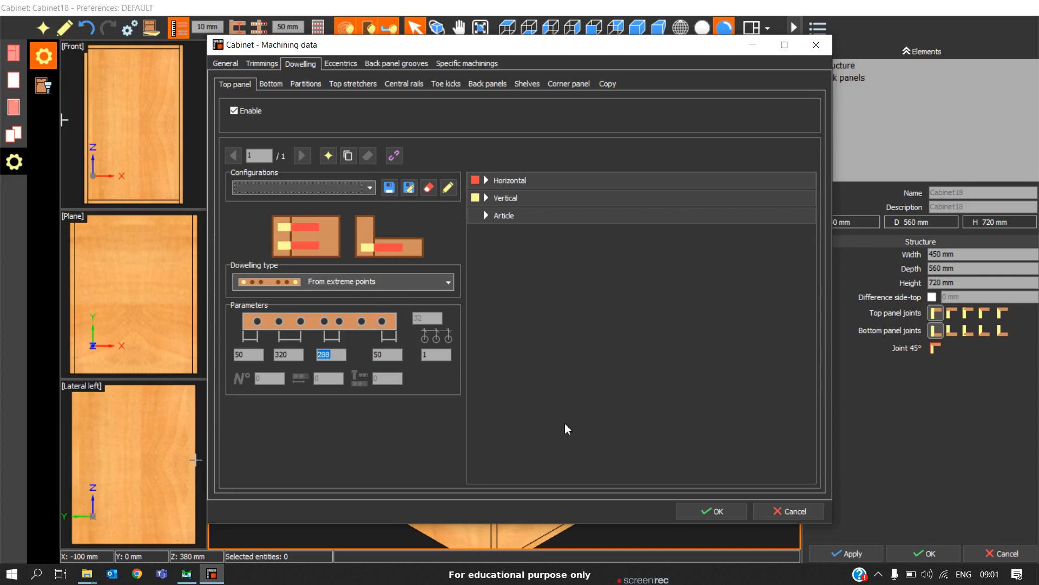
Accept the dowelling settings and insert a horizontal partition into the cabinet.
{"action": "left_click", "coordinate": [712, 511]}
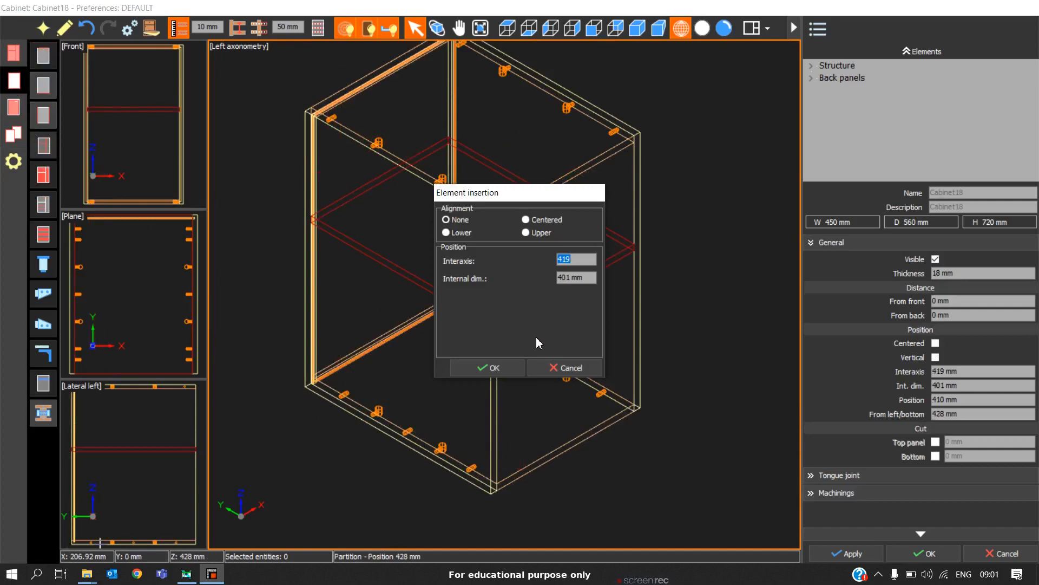
{"action": "left_click", "coordinate": [488, 368]}
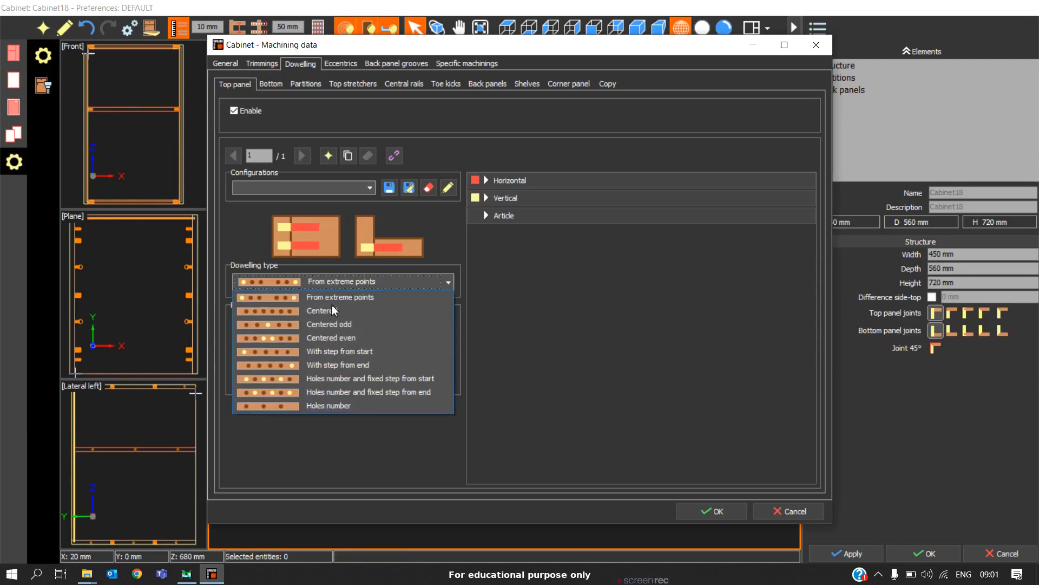
Pick a dowelling type so the partition joints receive dowels, then inspect them in the axonometric view.
{"action": "left_click", "coordinate": [328, 324]}
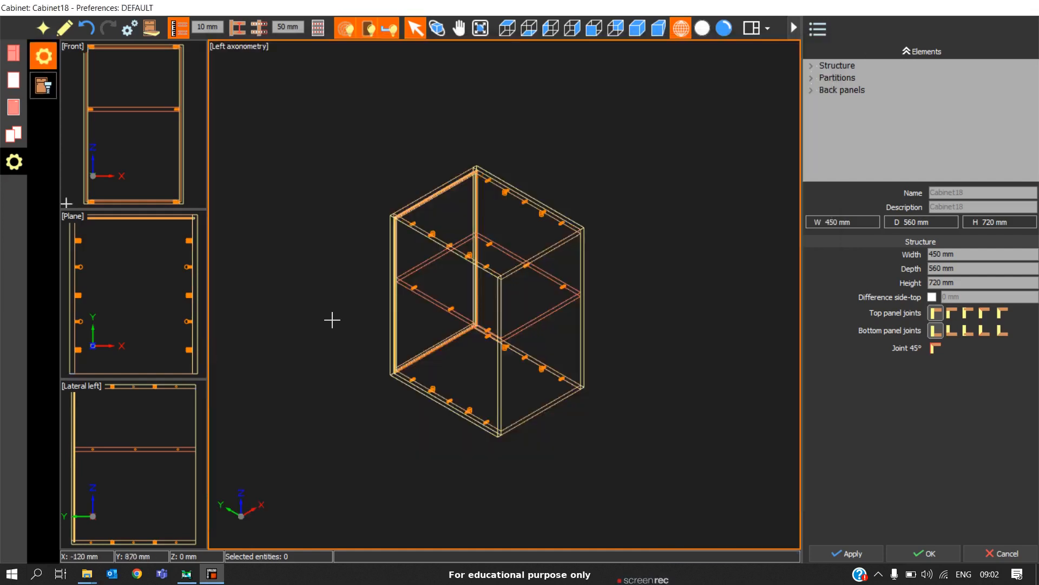
{"action": "scroll", "scroll_direction": "up", "scroll_amount": 3}
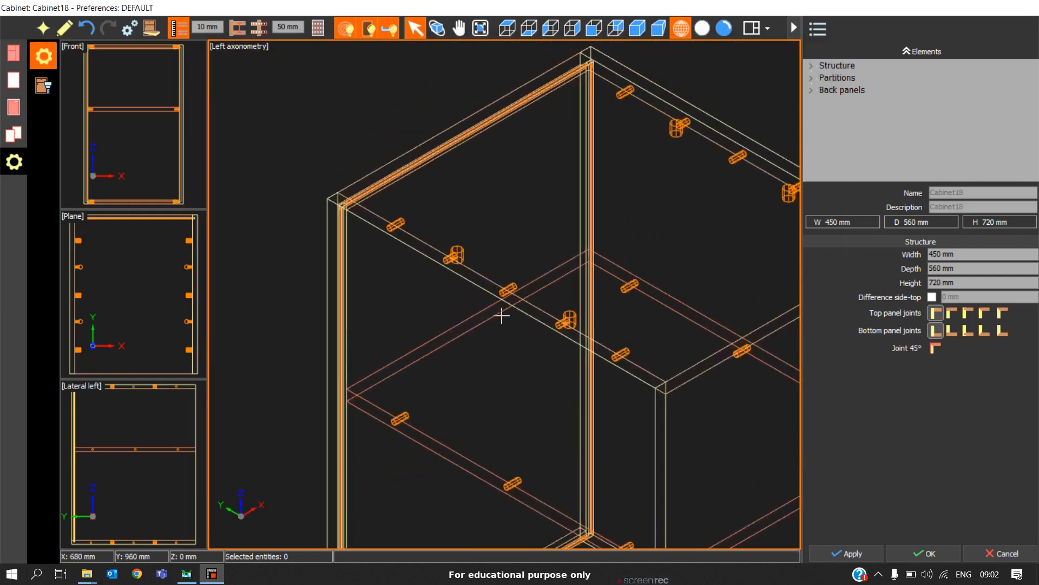
{"action": "mouse_move", "coordinate": [515, 299]}
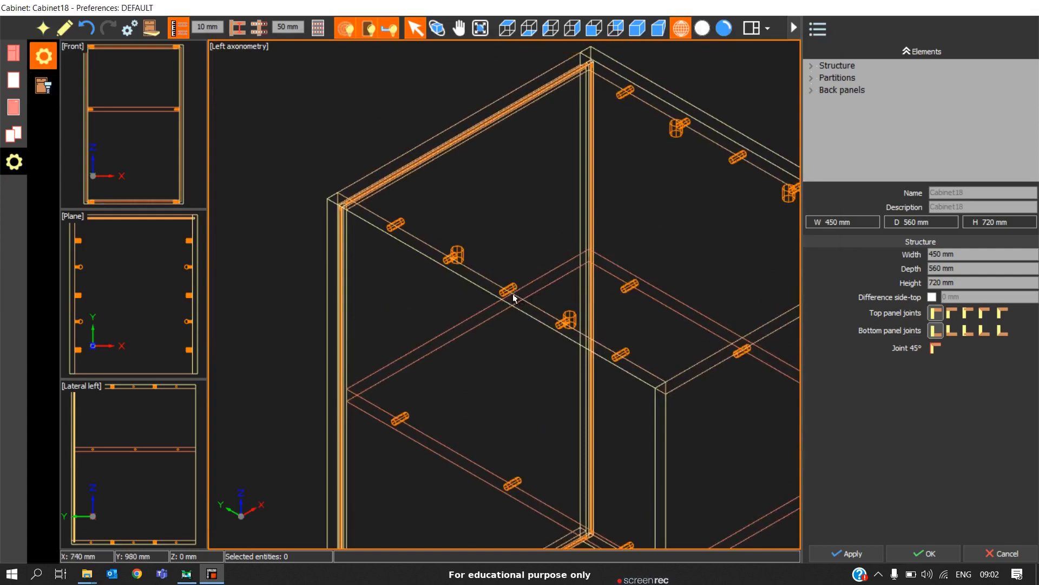
{"action": "mouse_move", "coordinate": [472, 292]}
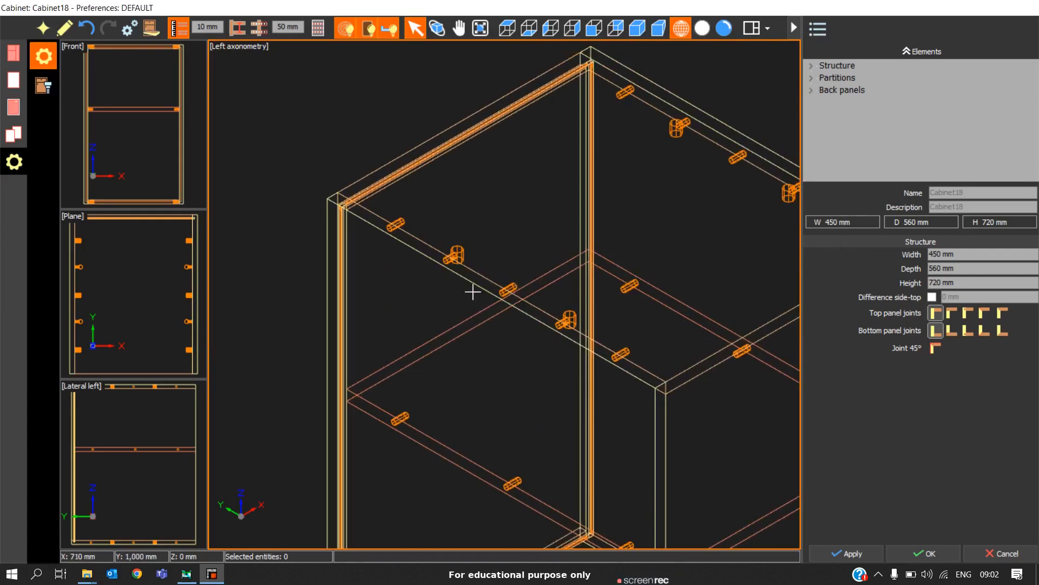
{"action": "mouse_move", "coordinate": [515, 313]}
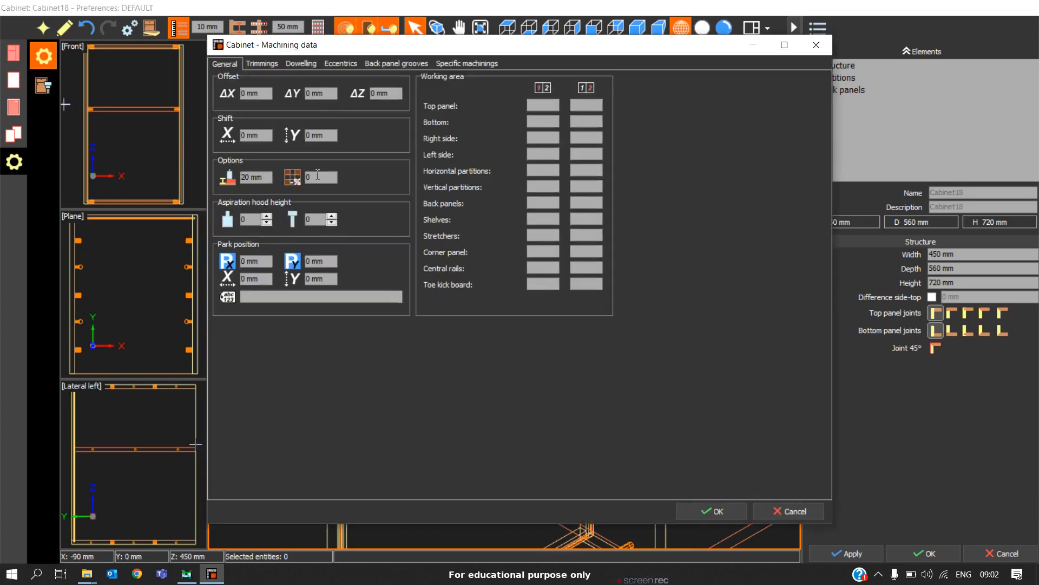
{"action": "left_click", "coordinate": [301, 63]}
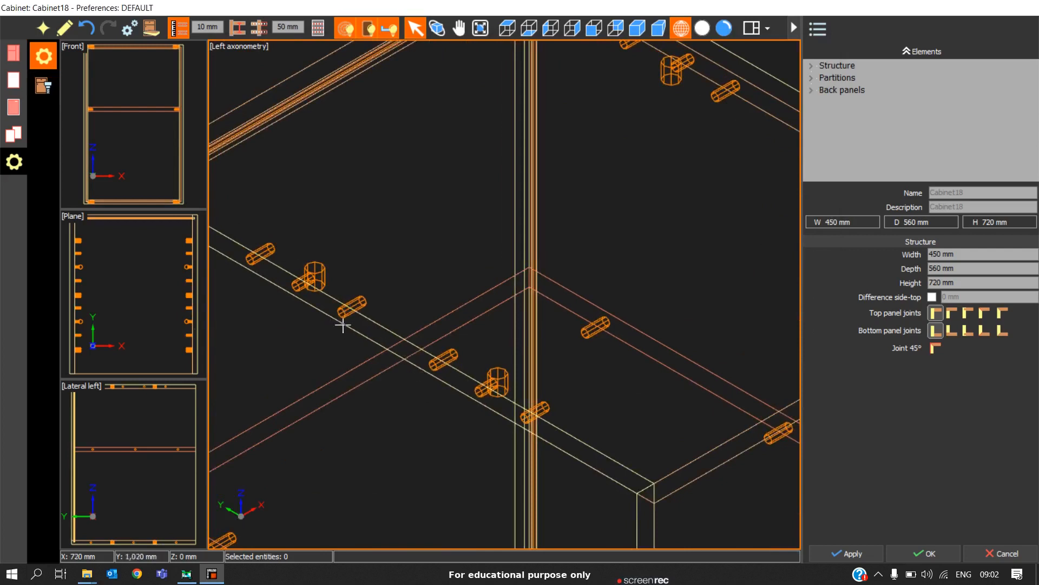
{"action": "mouse_move", "coordinate": [388, 357]}
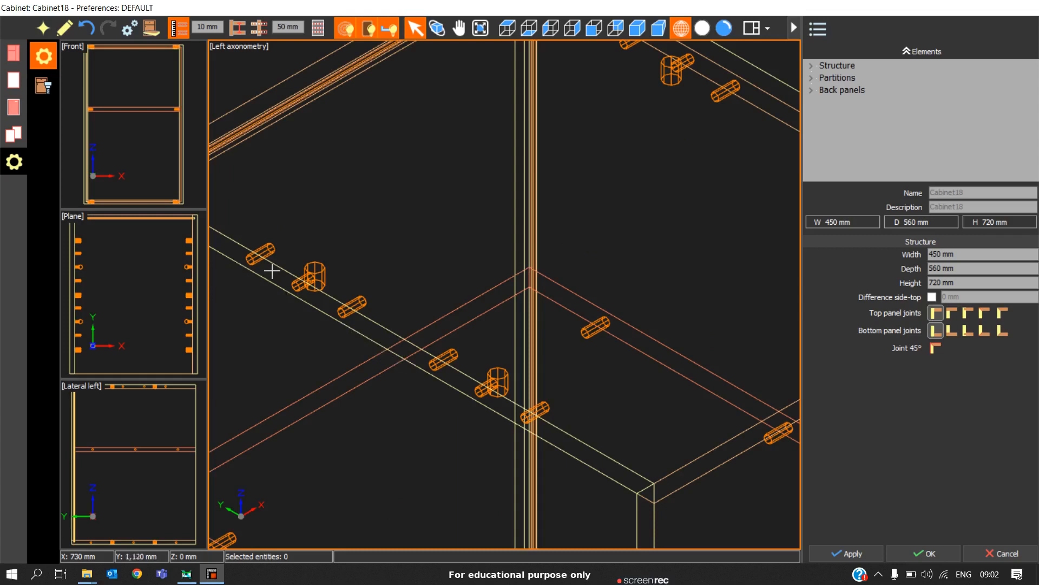
{"action": "mouse_move", "coordinate": [408, 353]}
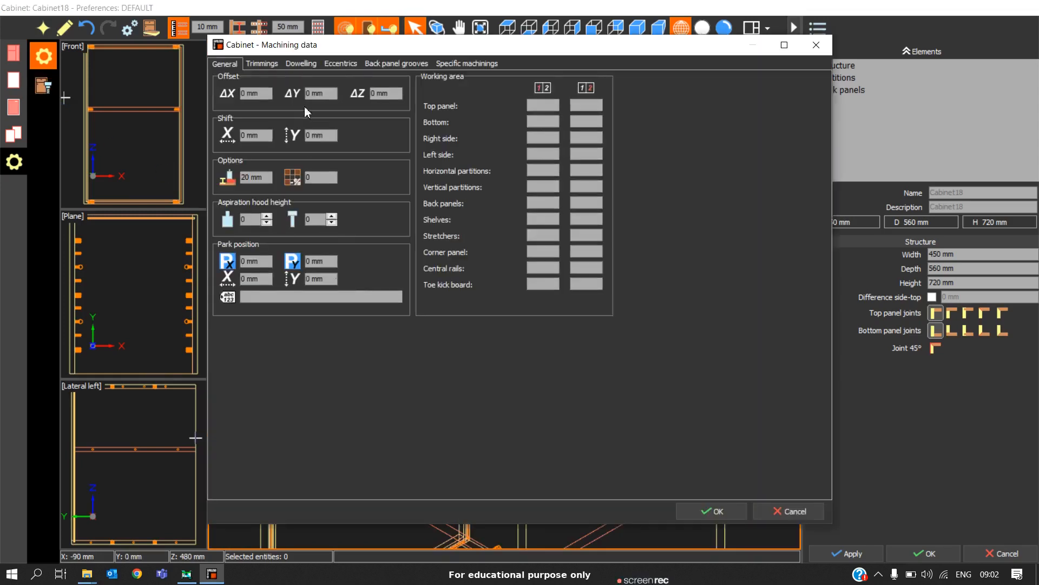
Switch top-panel dowelling to With step from start and accept it.
{"action": "left_click", "coordinate": [301, 63]}
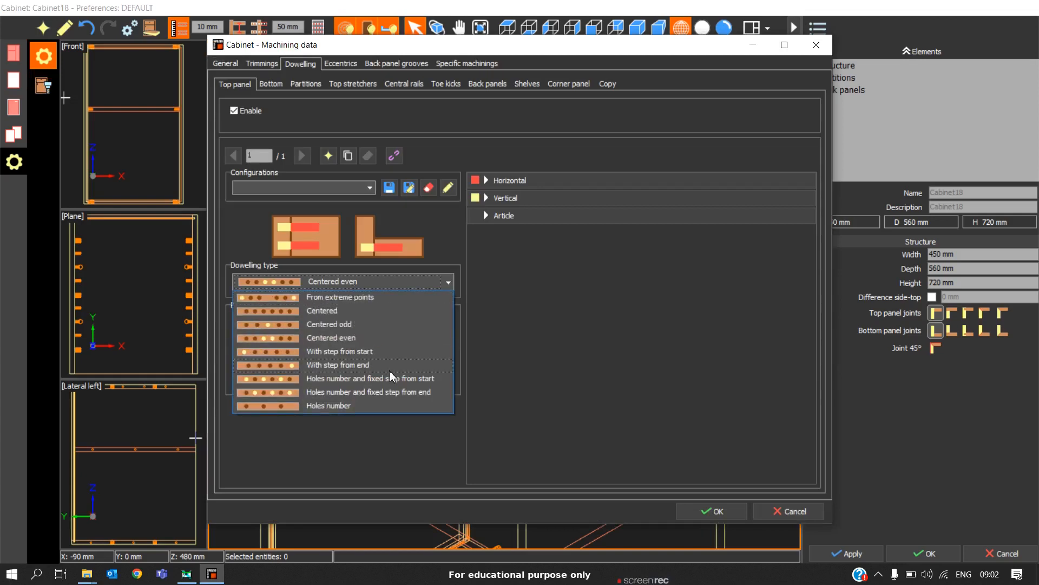
{"action": "mouse_move", "coordinate": [358, 357]}
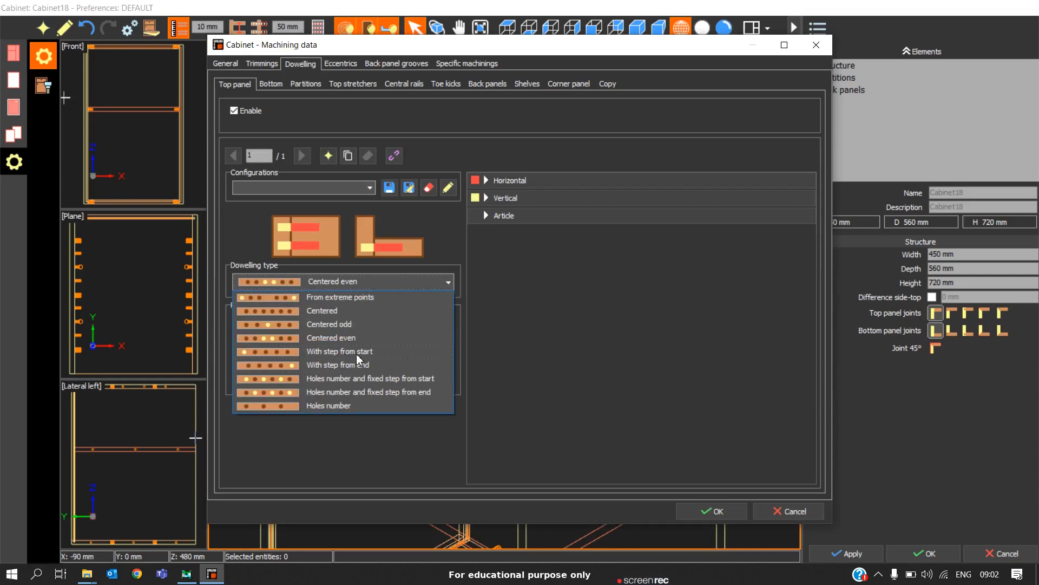
{"action": "left_click", "coordinate": [338, 351]}
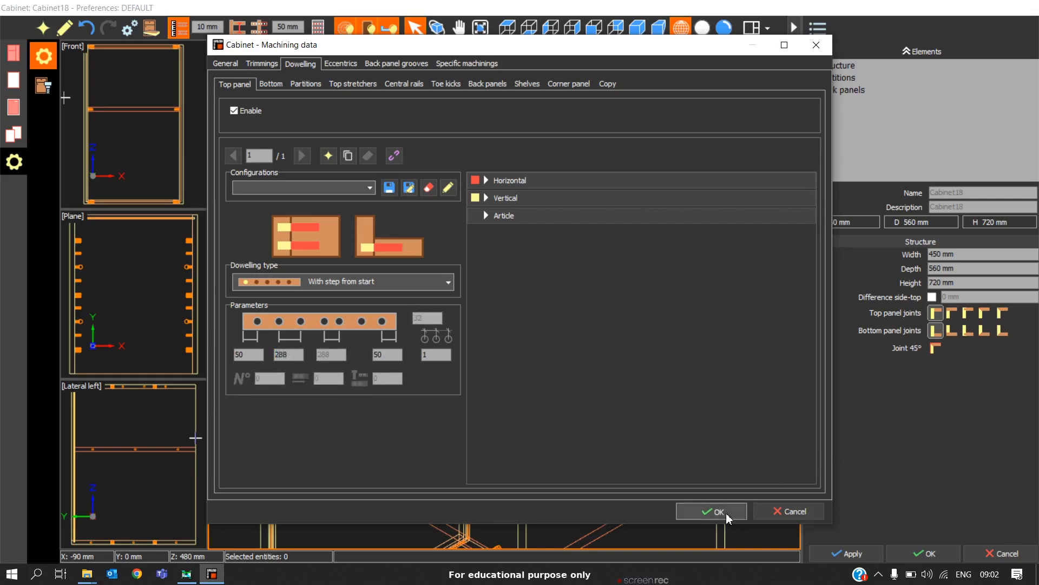
{"action": "left_click", "coordinate": [712, 511]}
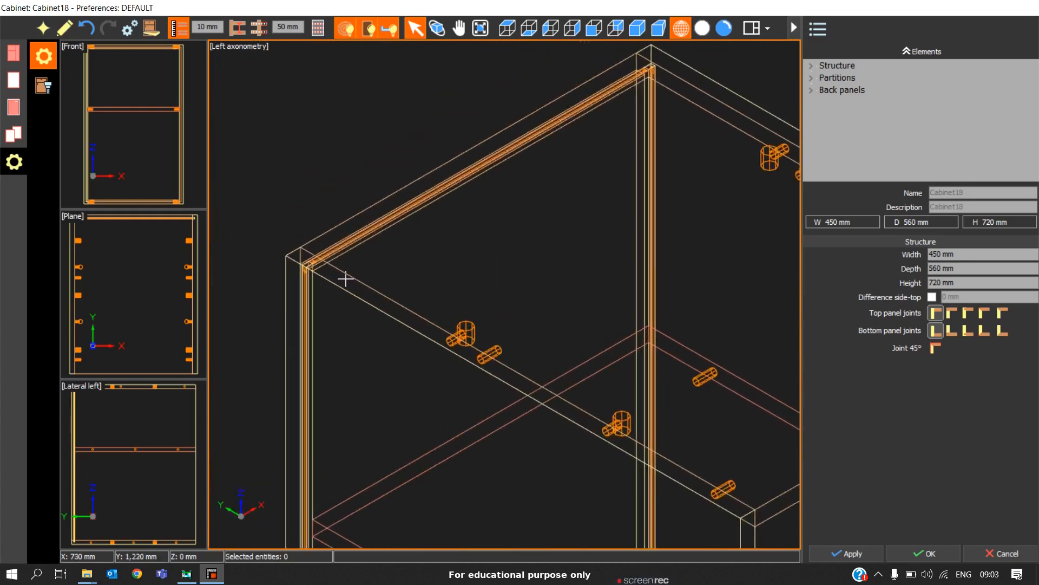
{"action": "mouse_move", "coordinate": [355, 288]}
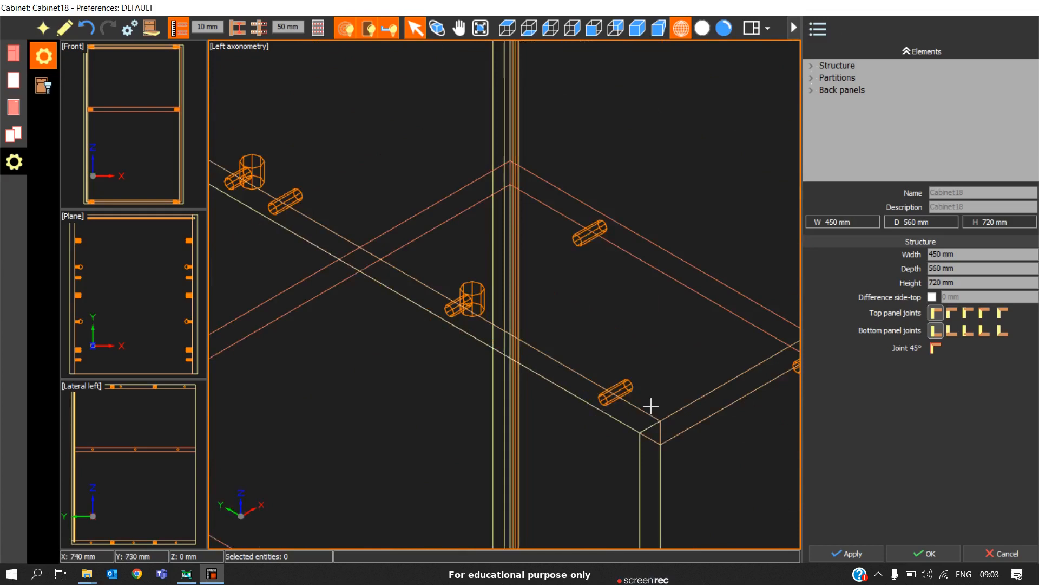
{"action": "left_click_drag", "start_coordinate": [652, 406], "coordinate": [621, 430]}
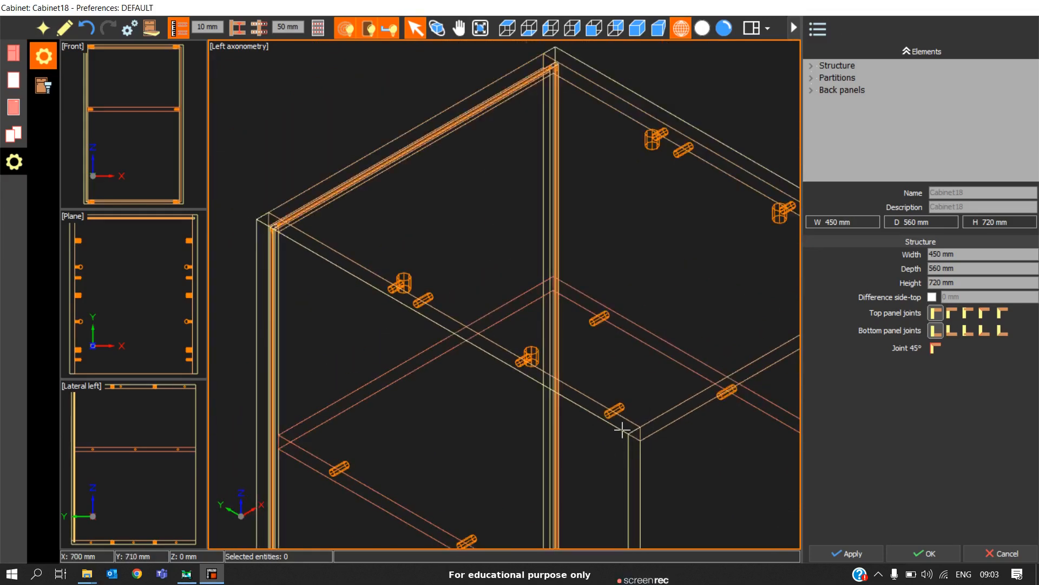
{"action": "mouse_move", "coordinate": [413, 325]}
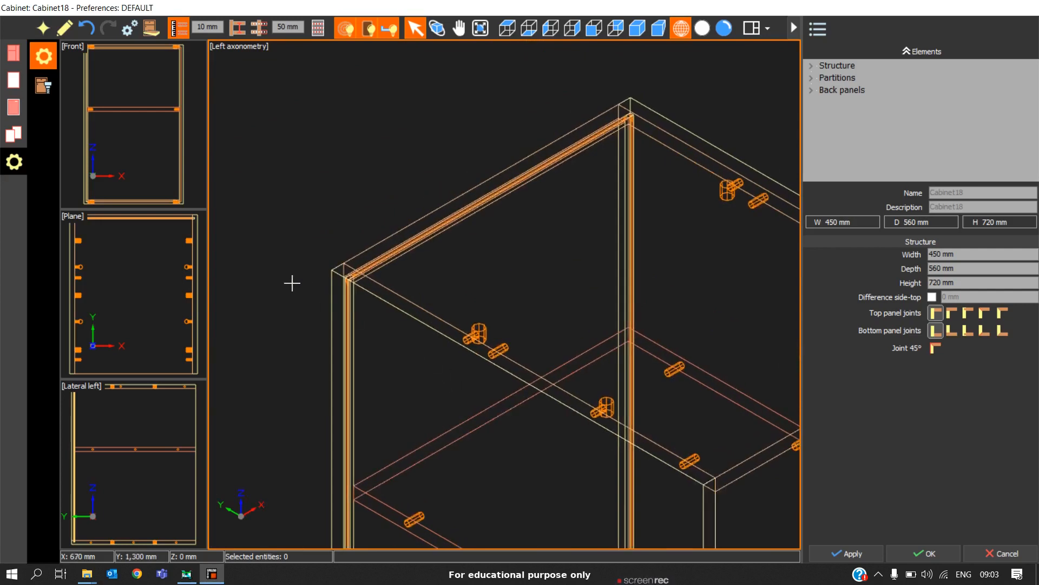
{"action": "mouse_move", "coordinate": [378, 272]}
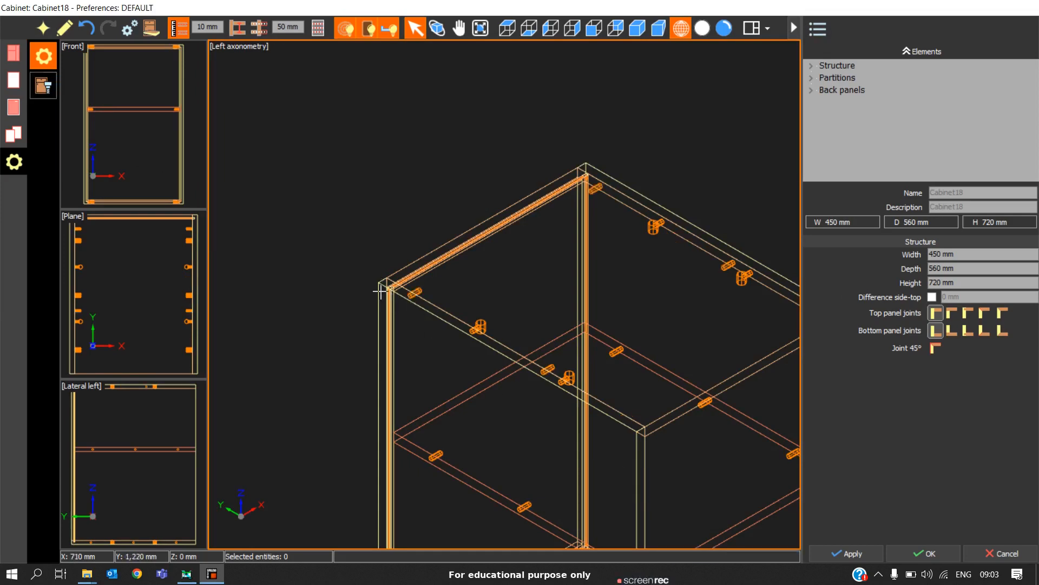
{"action": "mouse_move", "coordinate": [617, 405]}
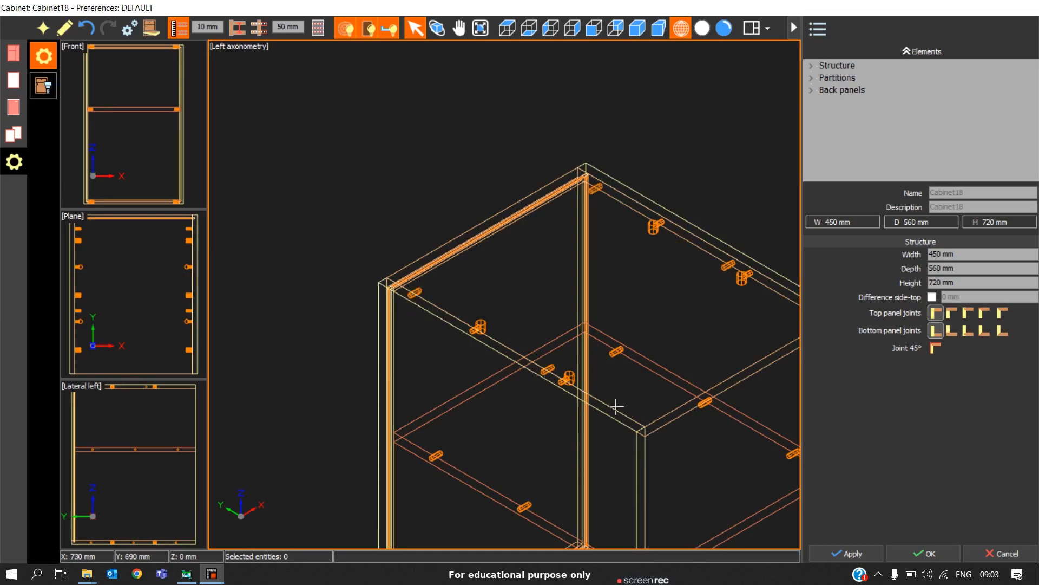
{"action": "mouse_move", "coordinate": [634, 437]}
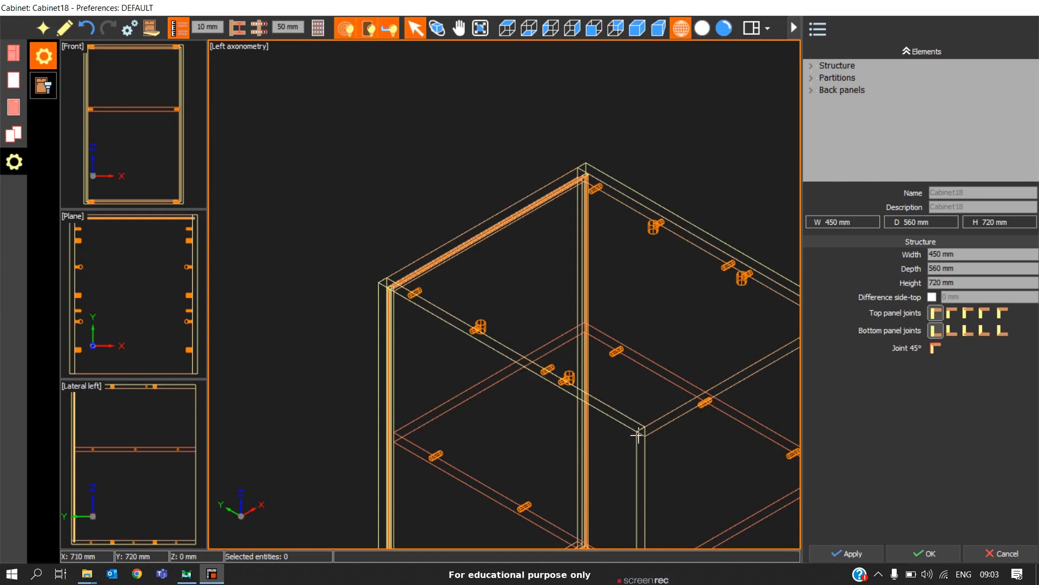
{"action": "mouse_move", "coordinate": [626, 422]}
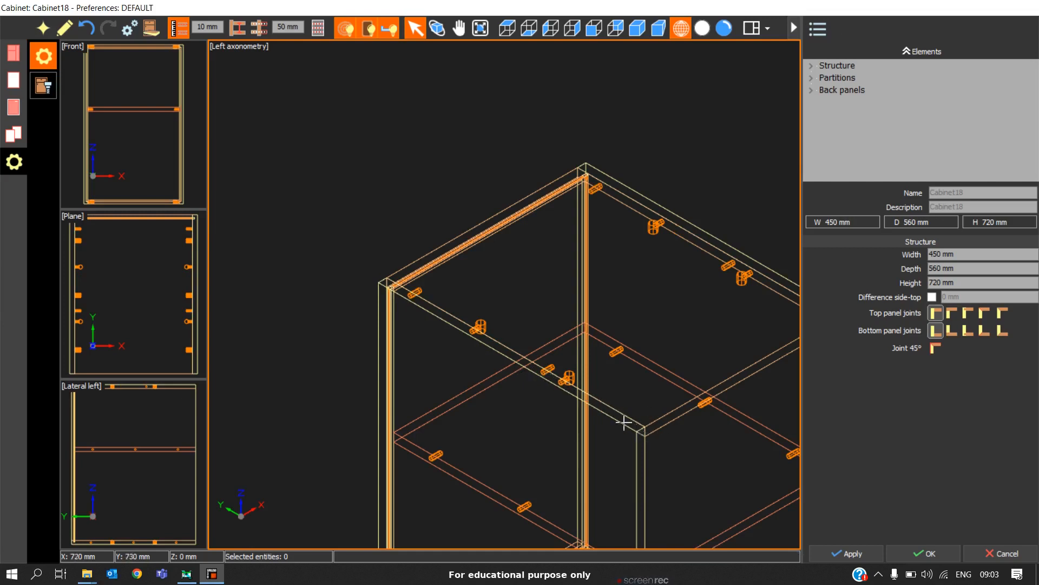
{"action": "mouse_move", "coordinate": [623, 422]}
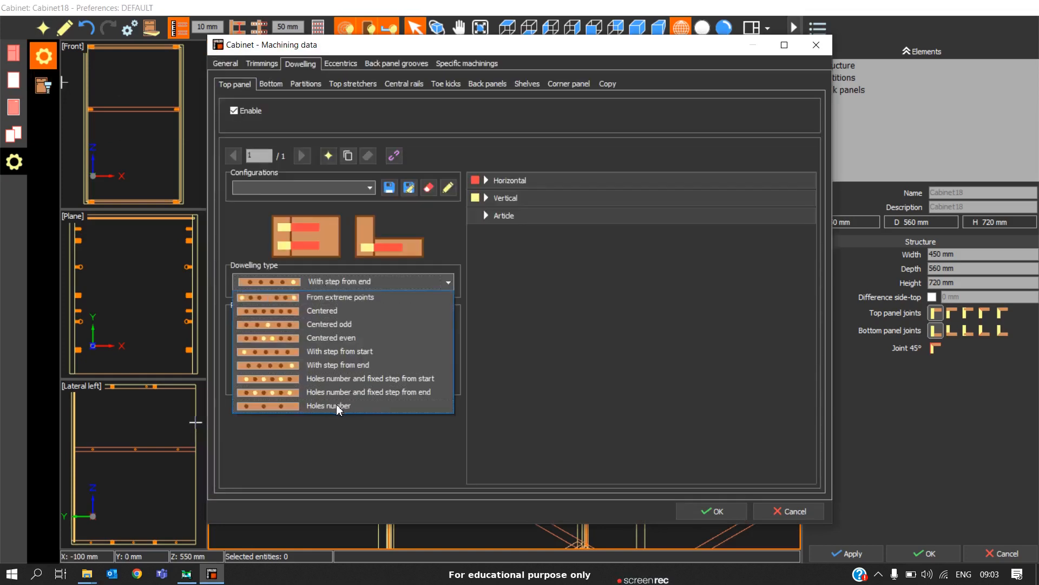
{"action": "mouse_move", "coordinate": [364, 388]}
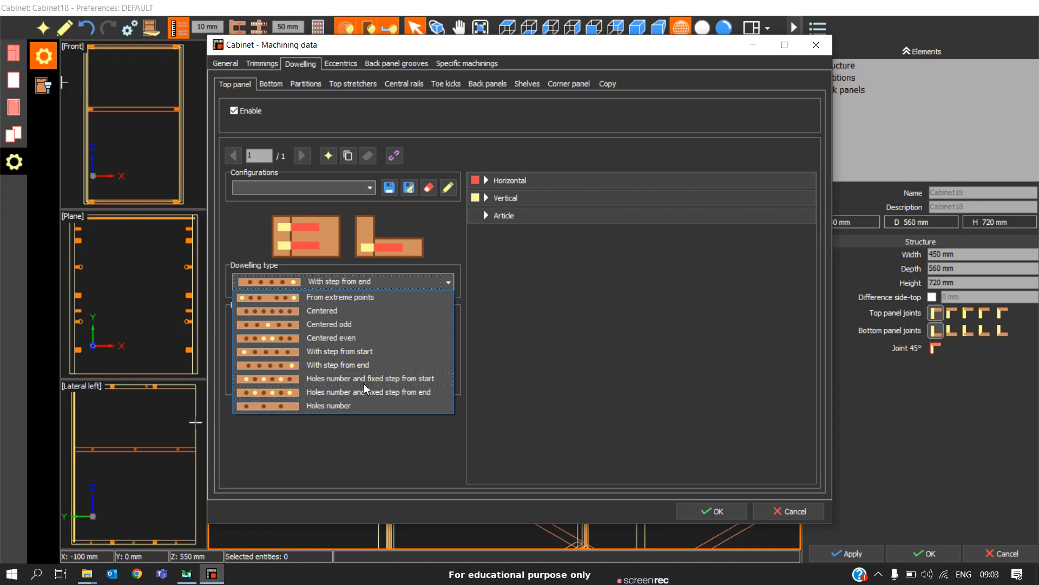
{"action": "mouse_move", "coordinate": [324, 415]}
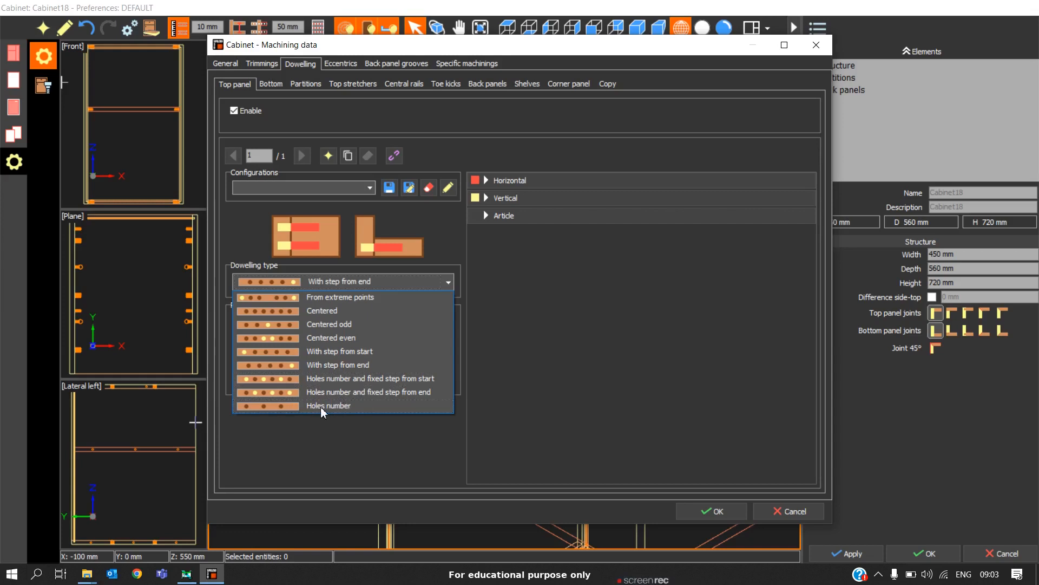
Choose the Holes number dowelling type for the top panel.
{"action": "left_click", "coordinate": [328, 405]}
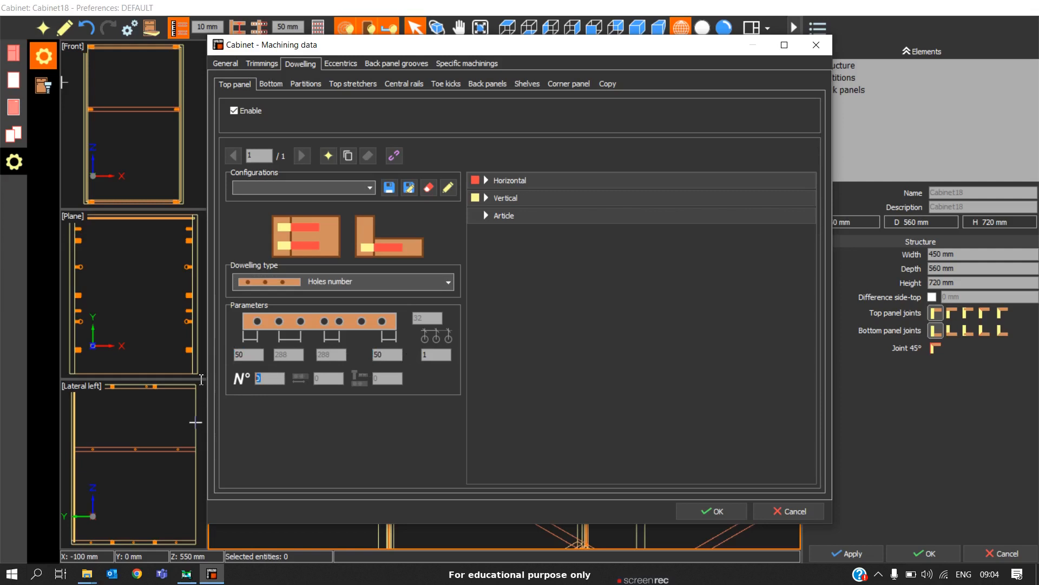
{"action": "mouse_move", "coordinate": [202, 383]}
{"action": "type", "text": "5"}
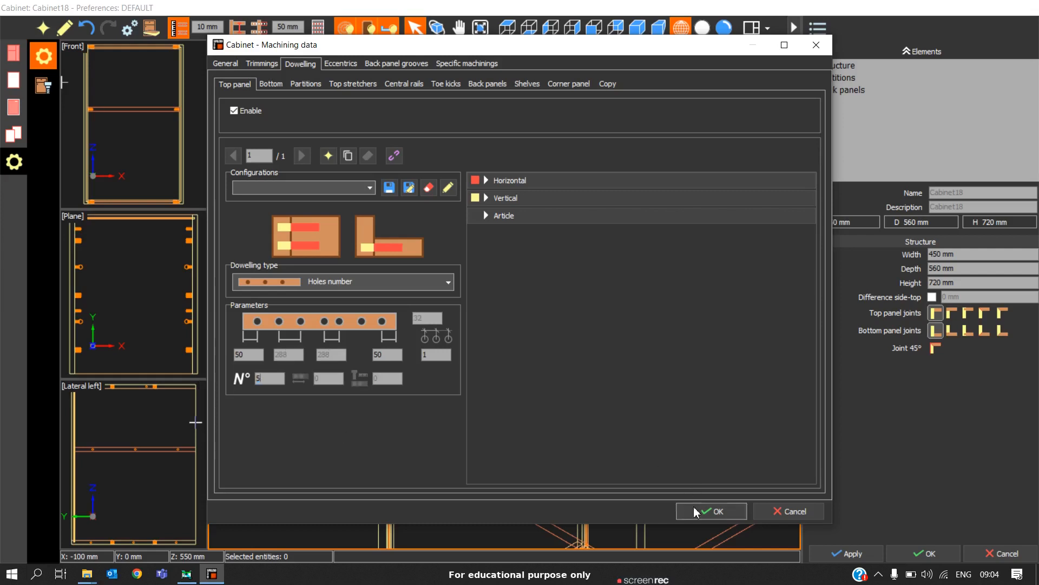
Accept the holes-number rule so two dowels show at each top-panel joint.
{"action": "left_click", "coordinate": [712, 511]}
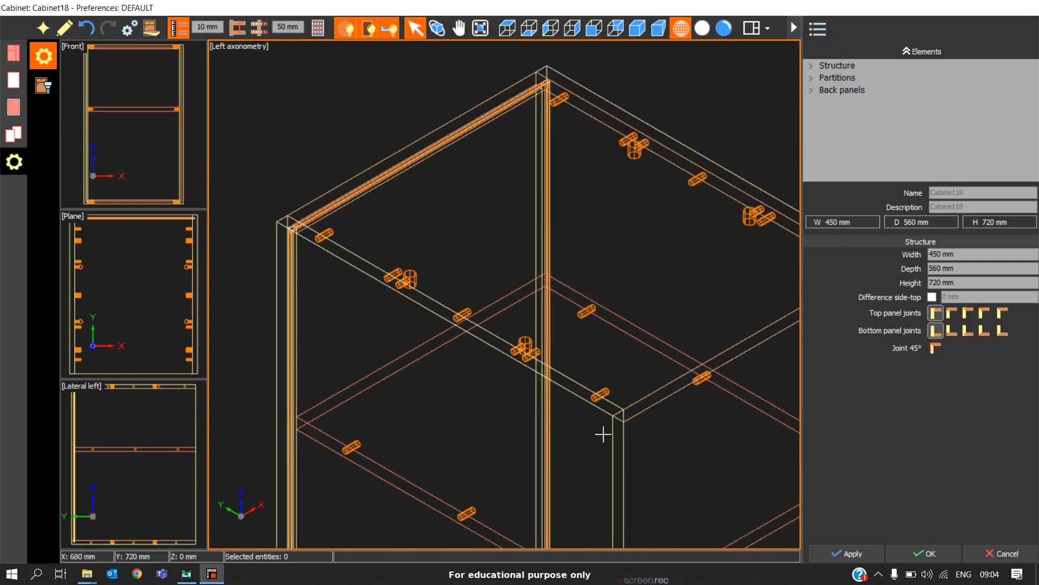
{"action": "mouse_move", "coordinate": [405, 293]}
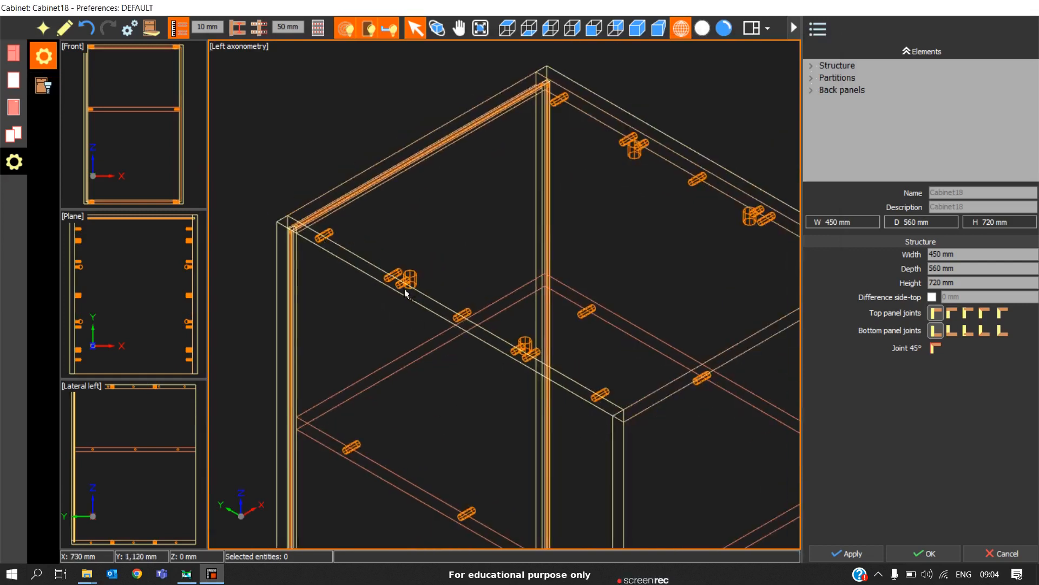
{"action": "mouse_move", "coordinate": [598, 399]}
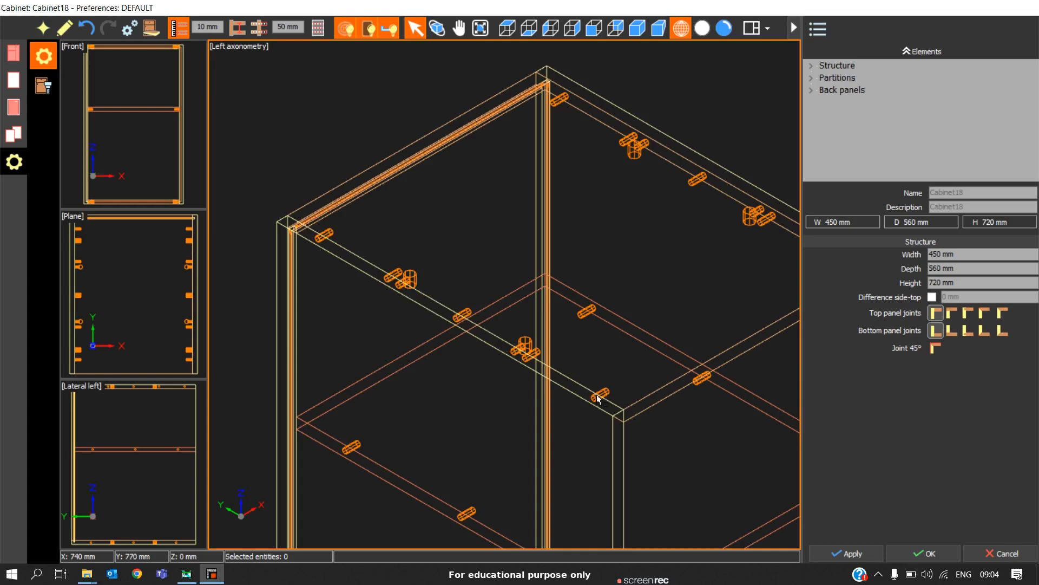
{"action": "mouse_move", "coordinate": [340, 251]}
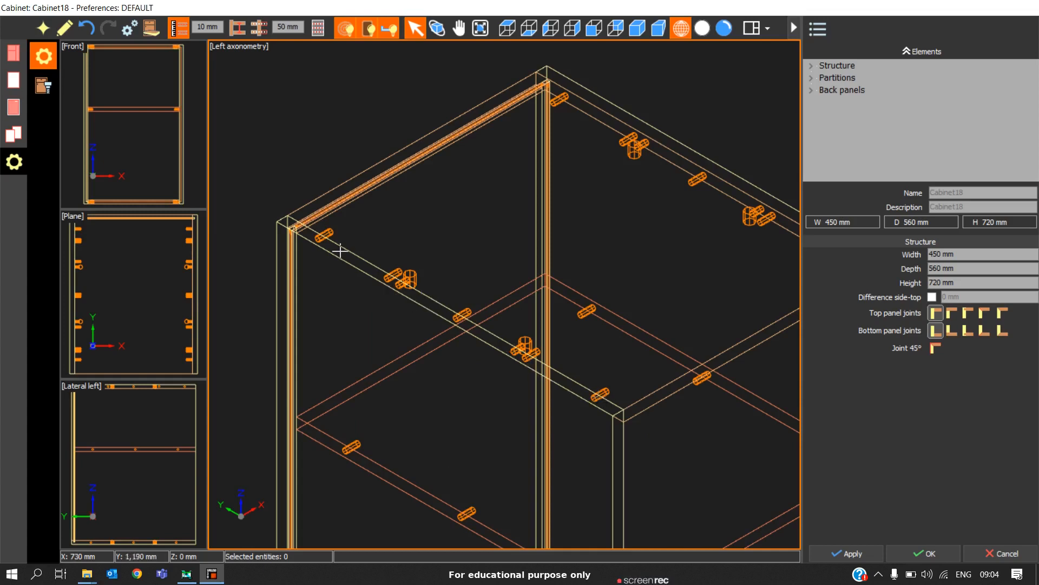
{"action": "mouse_move", "coordinate": [275, 219]}
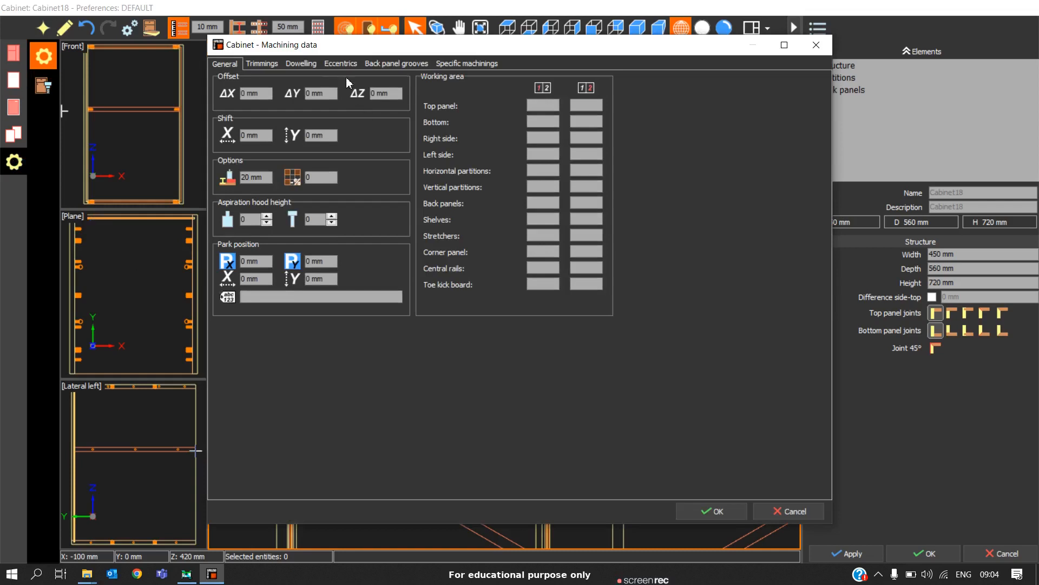
{"action": "left_click", "coordinate": [301, 63]}
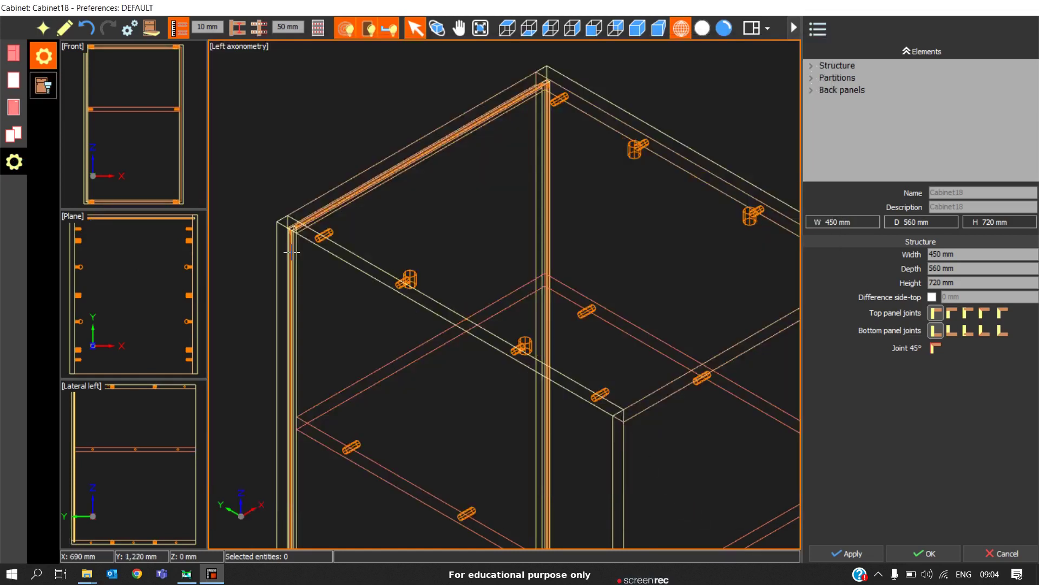
{"action": "mouse_move", "coordinate": [579, 292]}
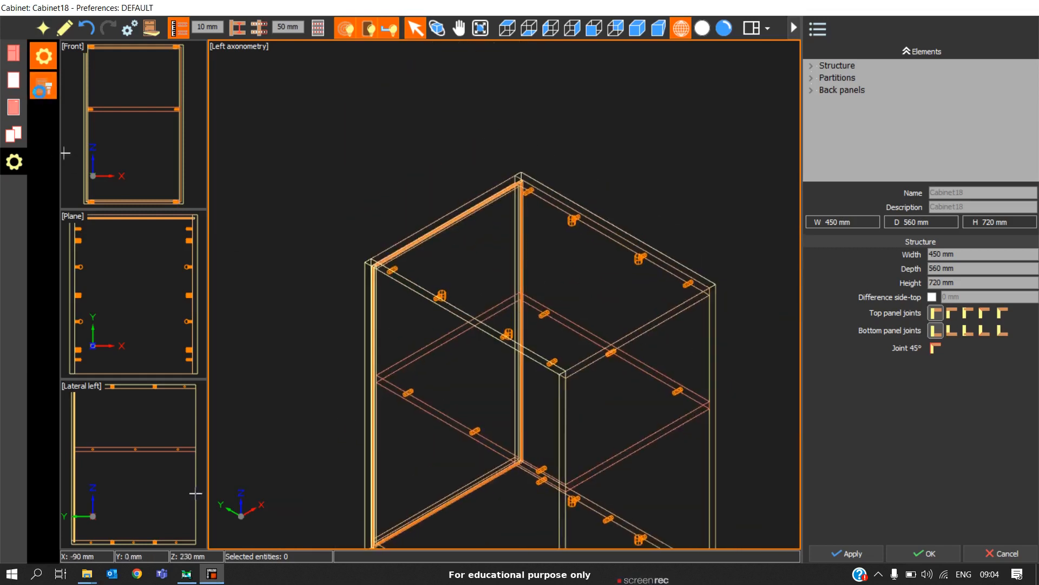
Assign tool 8MMHORI to left and right horizontal top-panel drilling at 30 mm depth.
{"action": "left_click", "coordinate": [44, 85]}
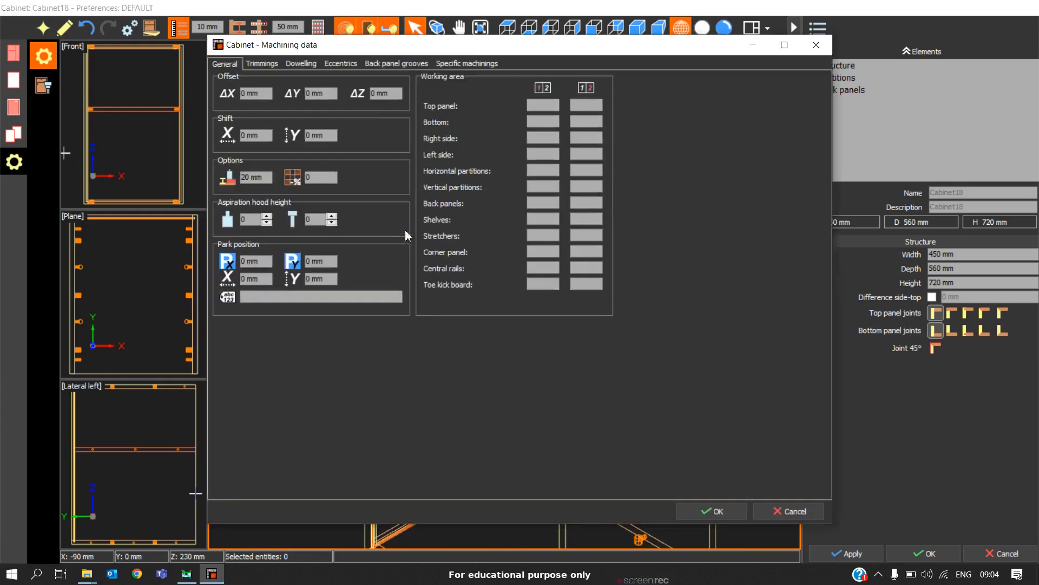
{"action": "left_click", "coordinate": [301, 62]}
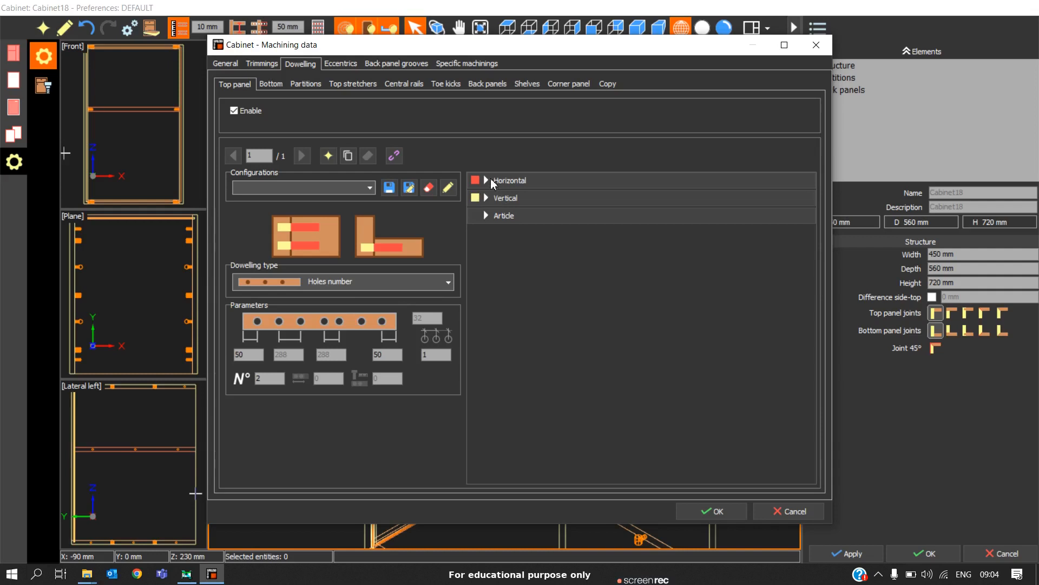
{"action": "left_click", "coordinate": [488, 180]}
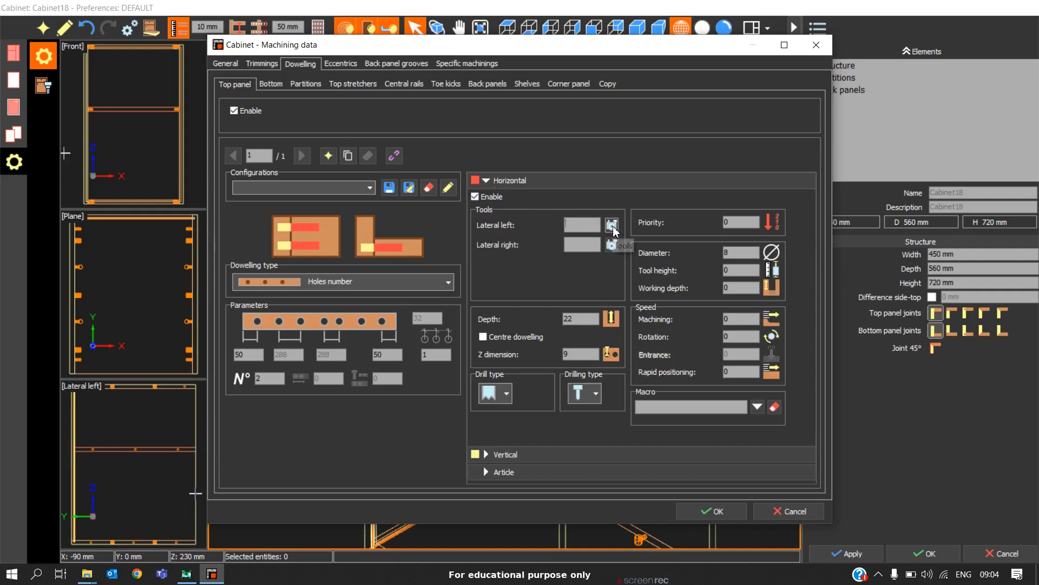
{"action": "left_click", "coordinate": [611, 226]}
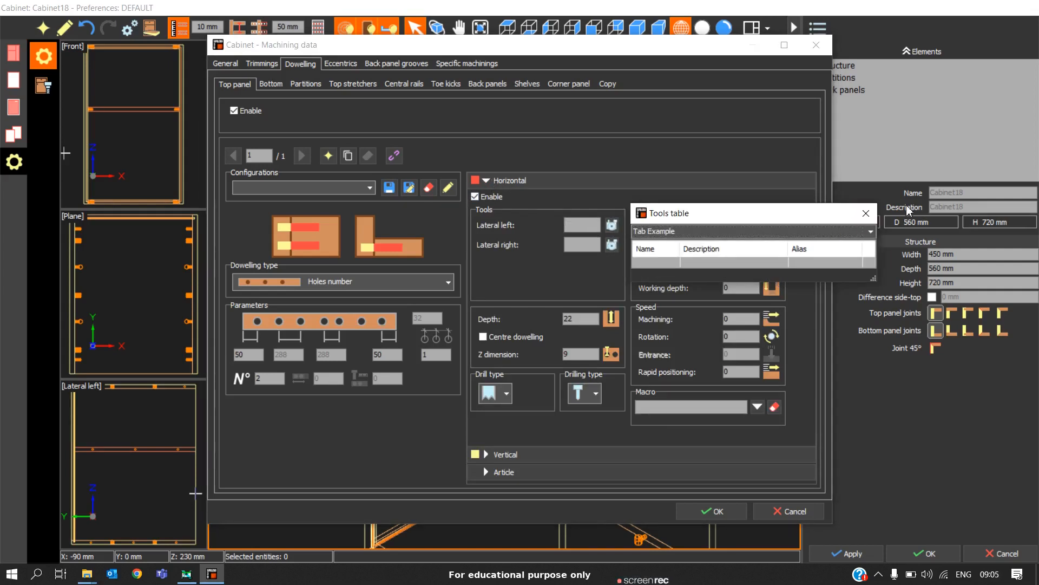
{"action": "left_click", "coordinate": [866, 212]}
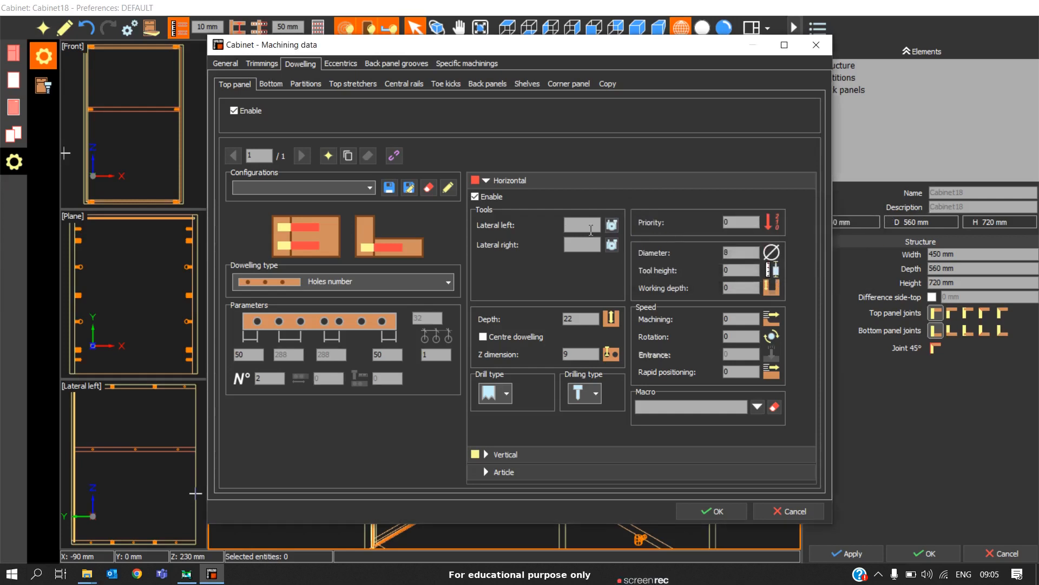
{"action": "type", "text": "8mm"}
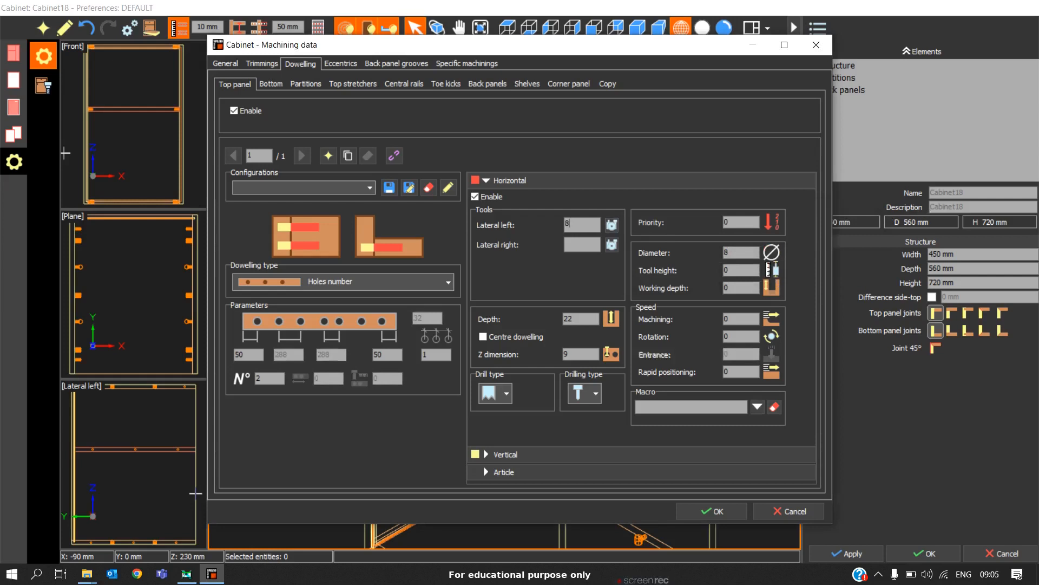
{"action": "type", "text": "8MMHORI"}
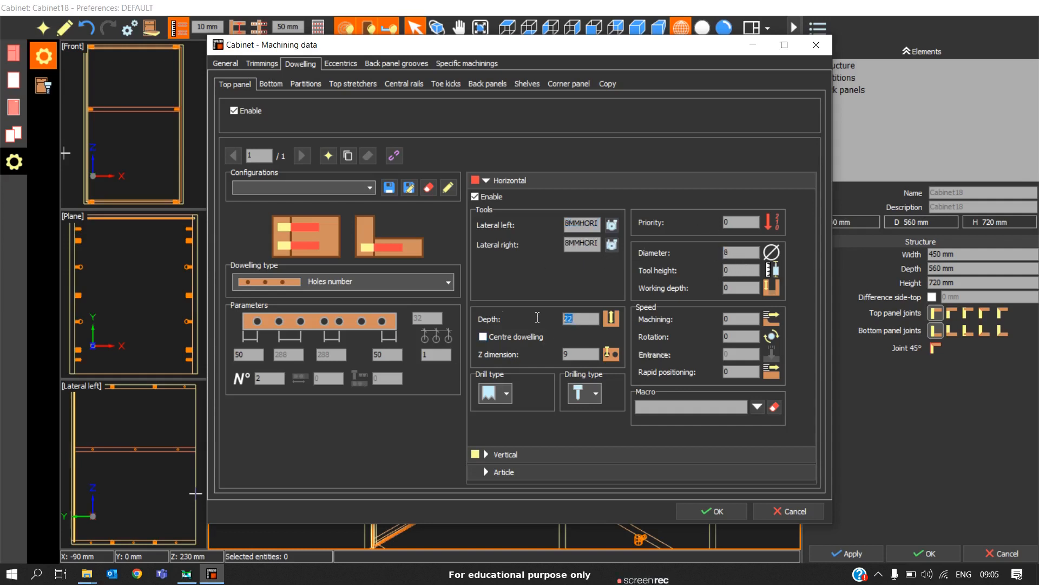
{"action": "type", "text": "30"}
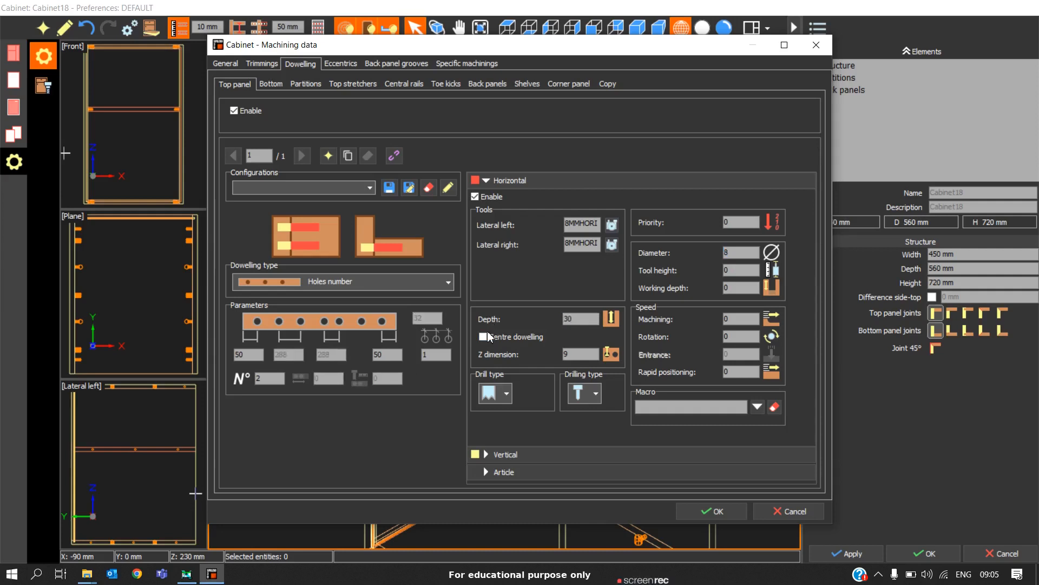
Assign tool 8MMVER to the top panel's vertical drilling.
{"action": "left_click", "coordinate": [485, 180]}
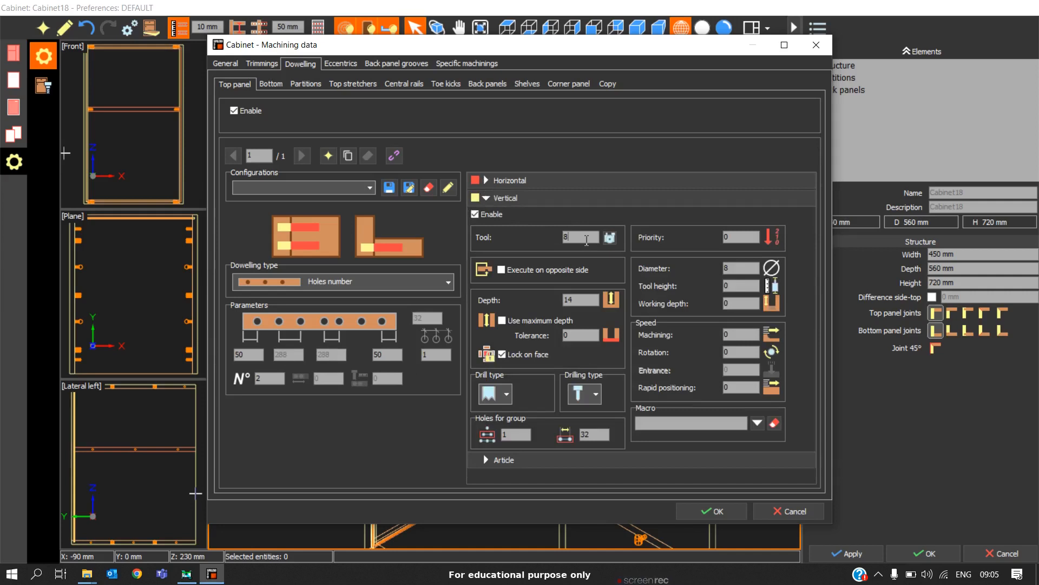
{"action": "type", "text": "8MMVER"}
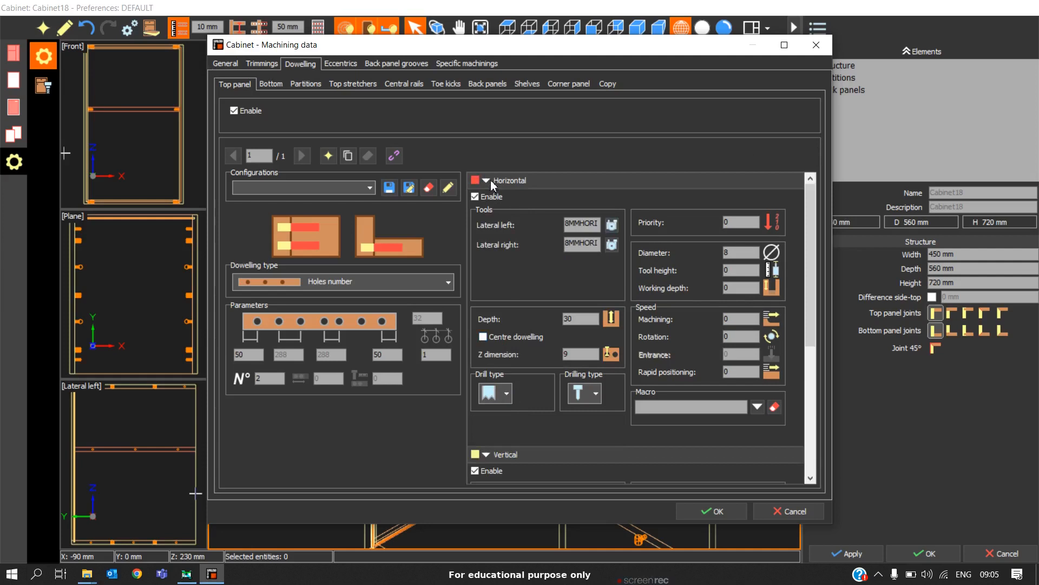
{"action": "left_click", "coordinate": [486, 180]}
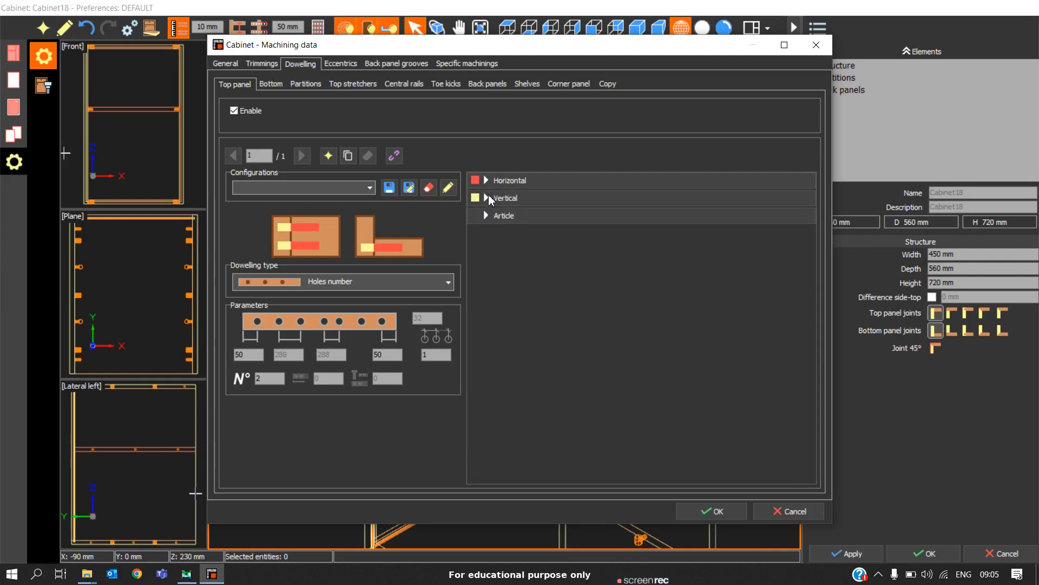
{"action": "left_click", "coordinate": [487, 180]}
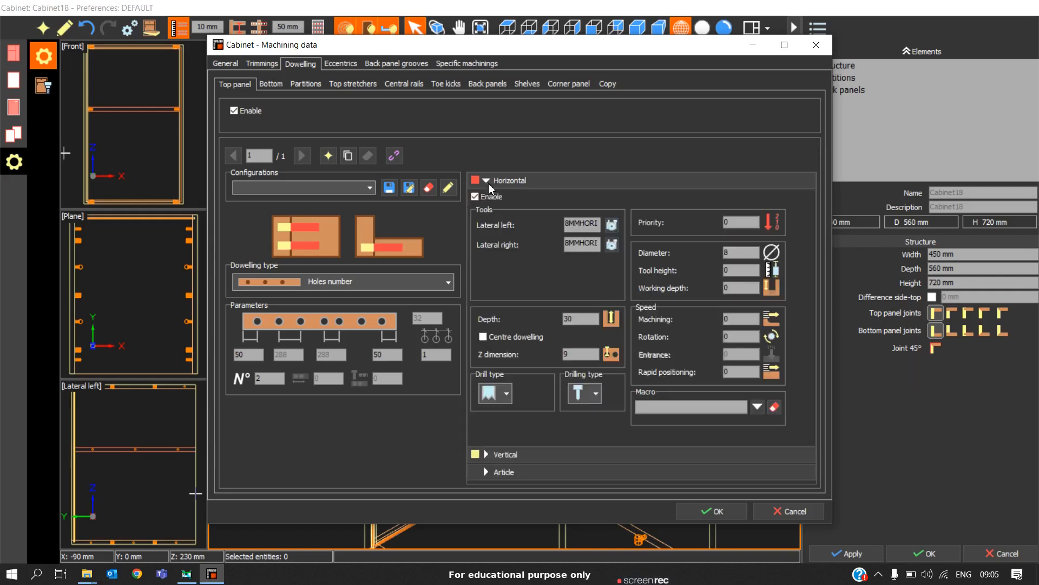
{"action": "left_click", "coordinate": [505, 393]}
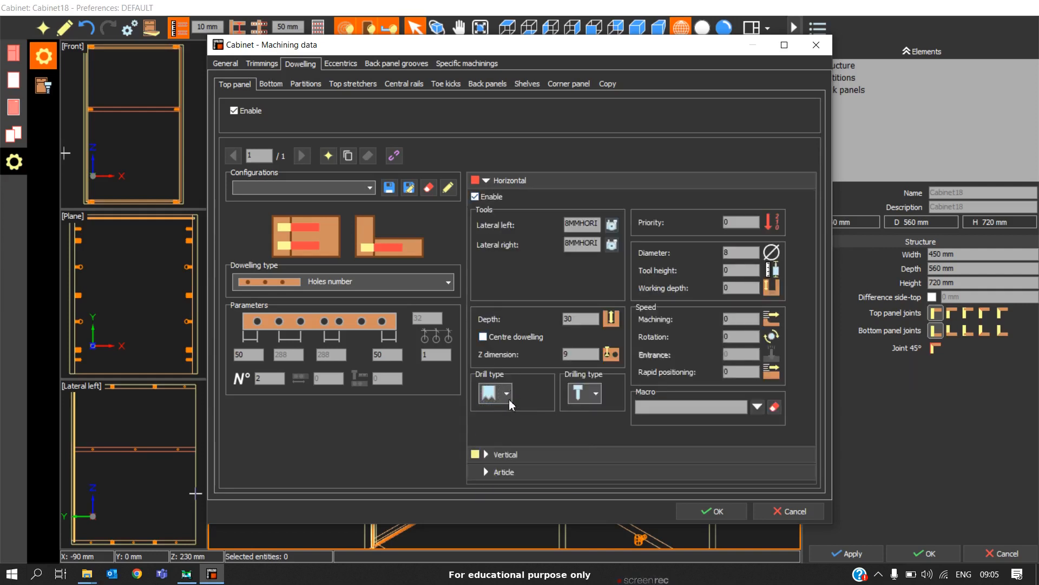
{"action": "left_click", "coordinate": [504, 393]}
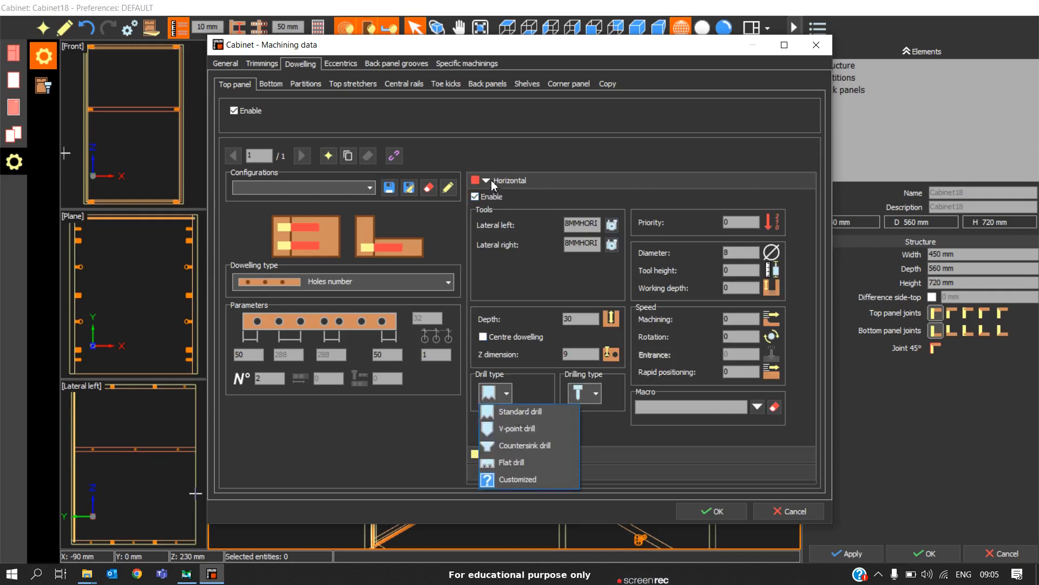
{"action": "left_click", "coordinate": [486, 180]}
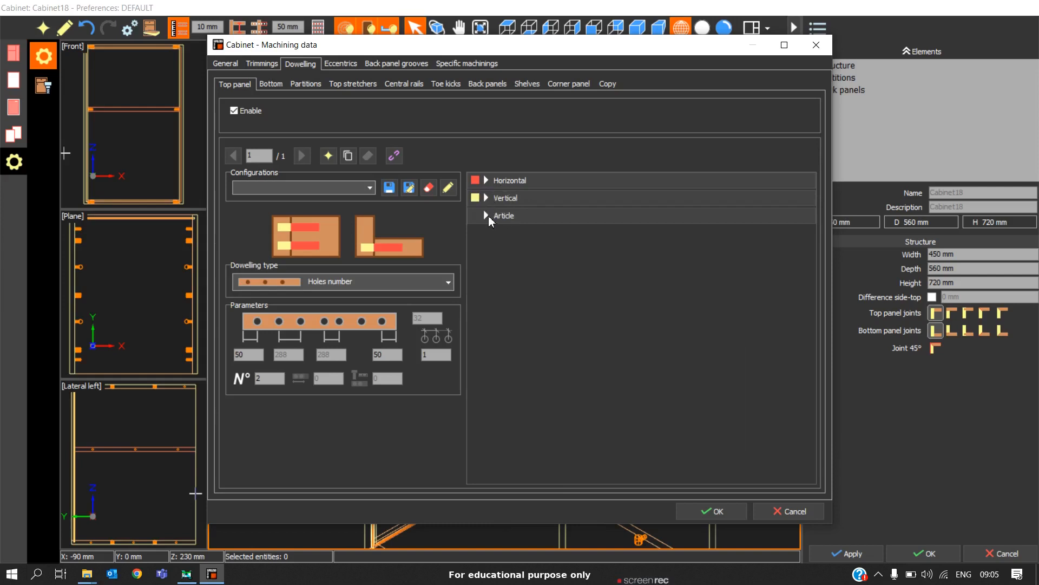
Record dowel article code 8X40MMDOWEL described WOODEN_DOWEL and save the top-panel settings.
{"action": "left_click", "coordinate": [486, 214]}
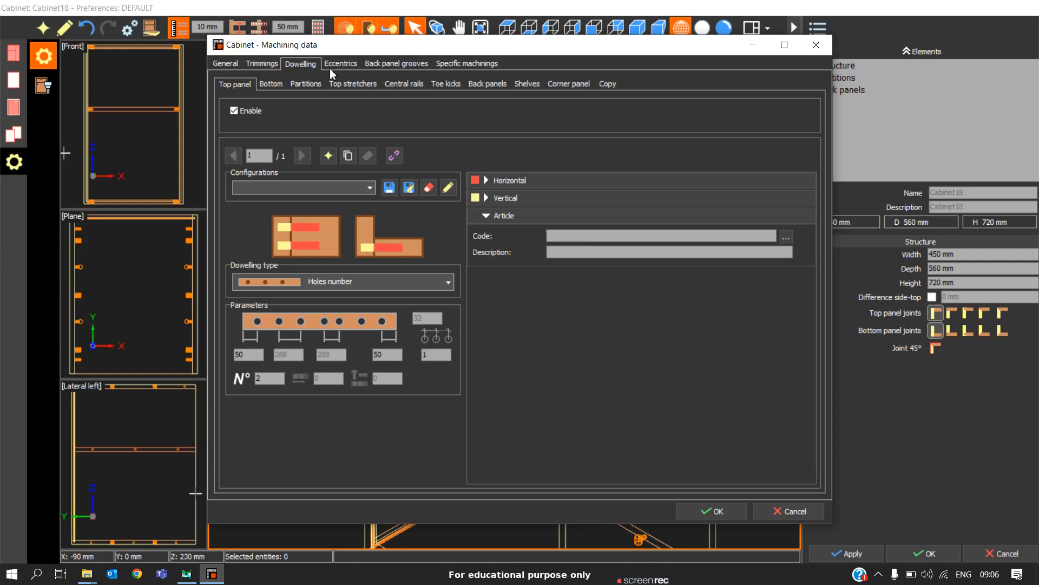
{"action": "mouse_move", "coordinate": [635, 210]}
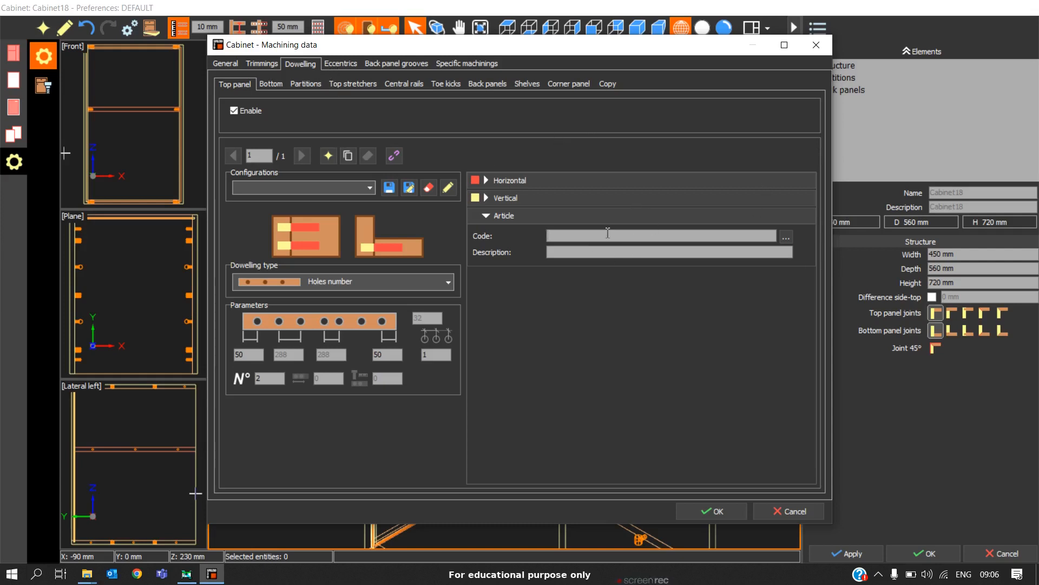
{"action": "type", "text": "8x"}
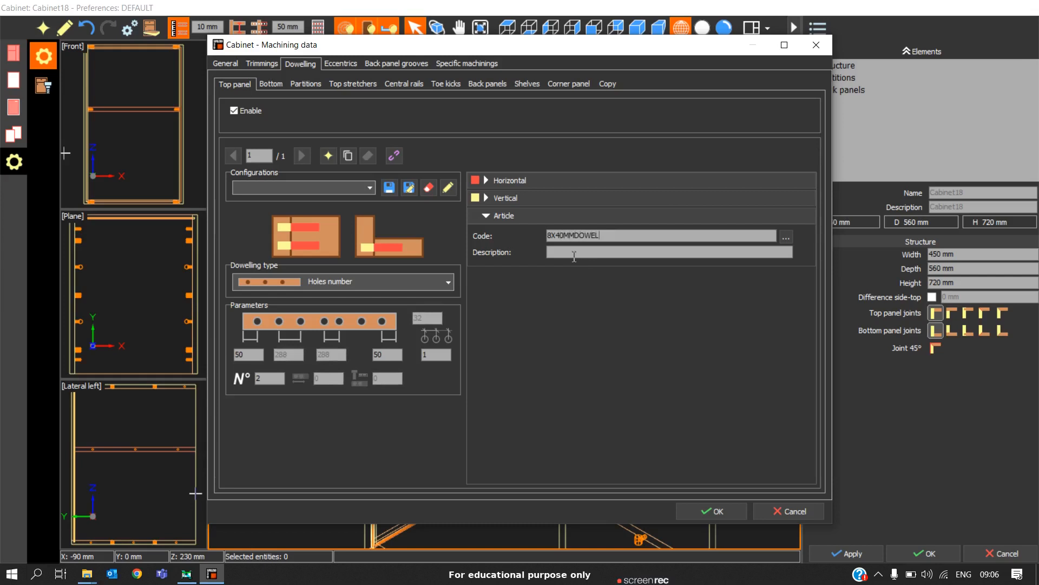
{"action": "type", "text": "WOODEN"}
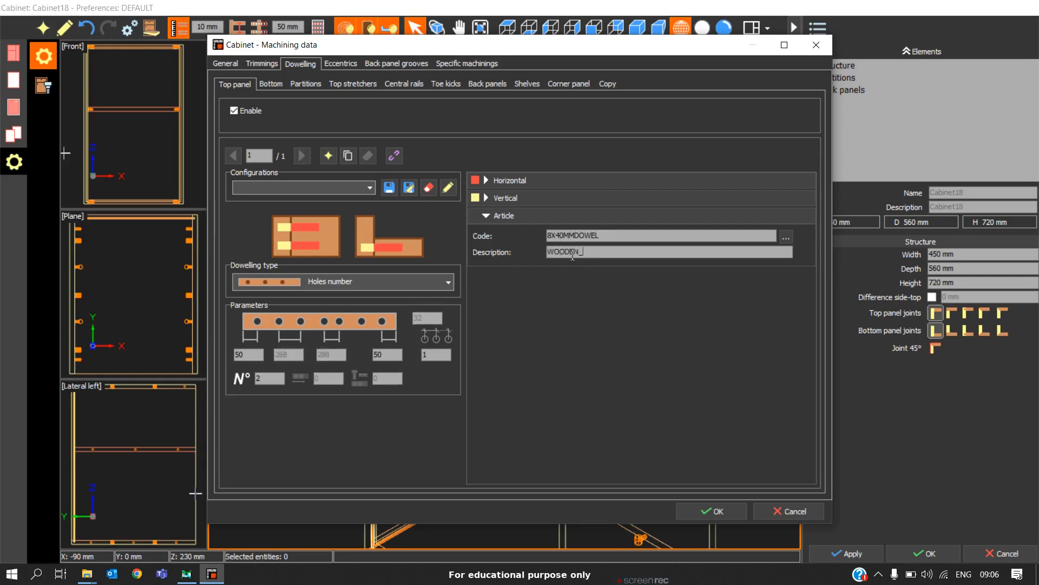
{"action": "type", "text": "DOWEL"}
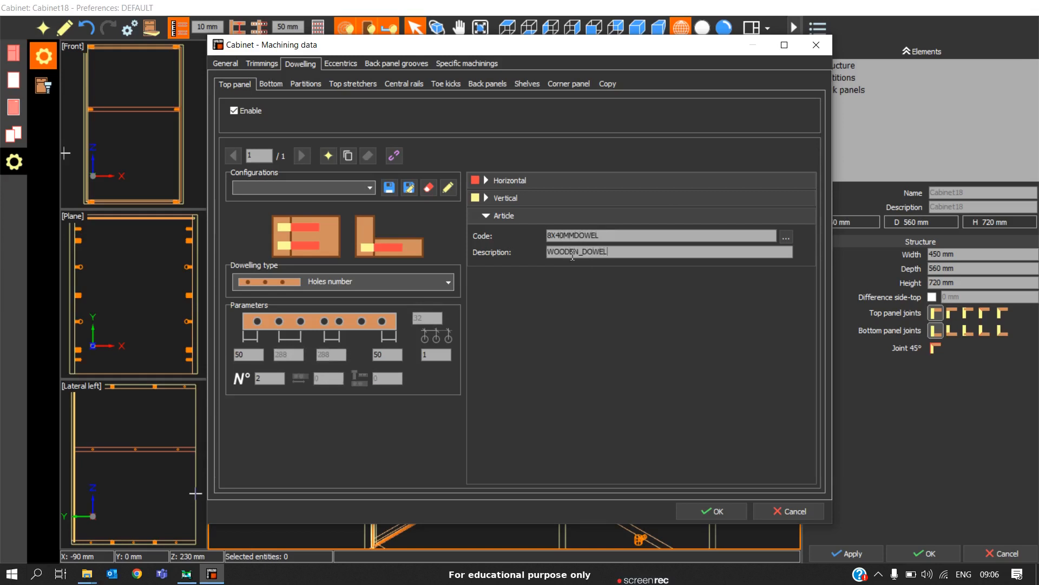
{"action": "mouse_move", "coordinate": [696, 512]}
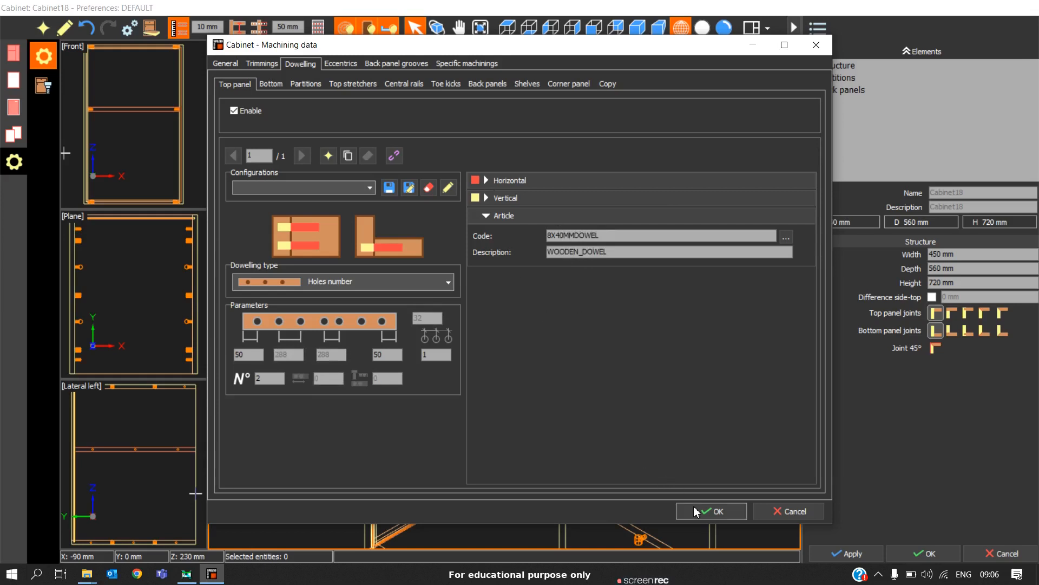
{"action": "left_click", "coordinate": [711, 511]}
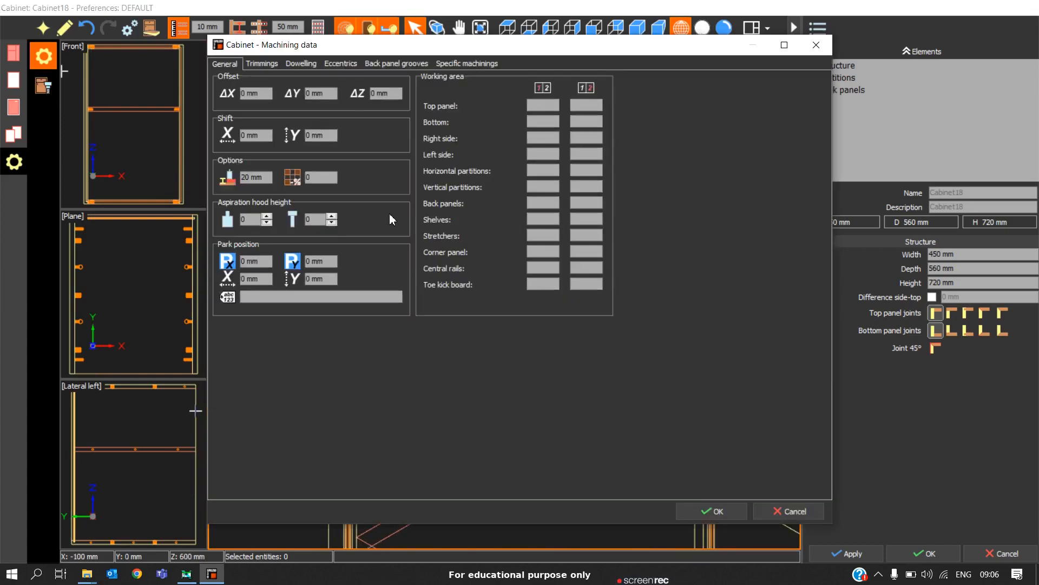
On the dowelling Copy page, select all panel types as destinations for the top-panel rule.
{"action": "left_click", "coordinate": [301, 62]}
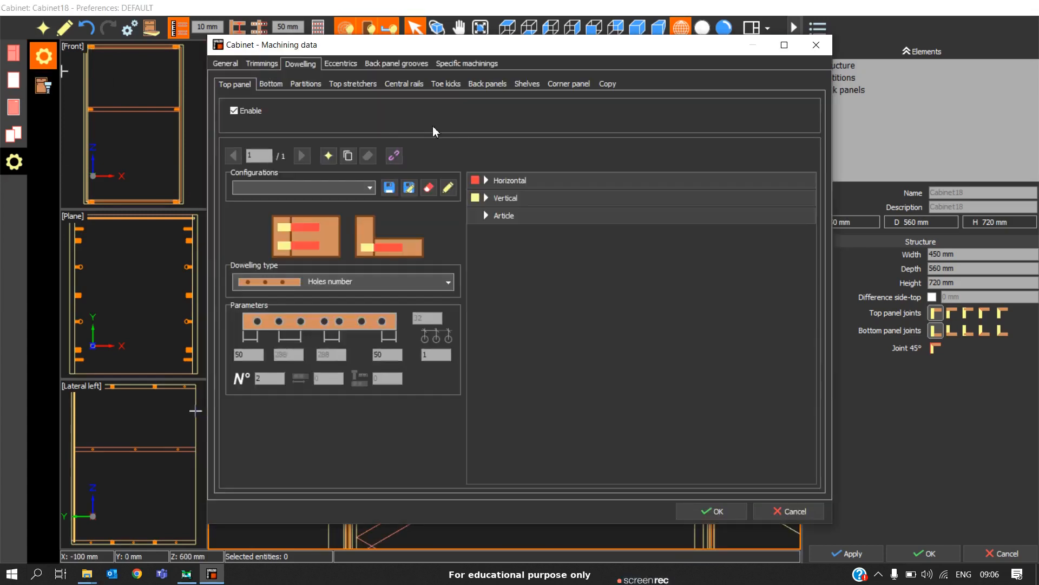
{"action": "left_click", "coordinate": [607, 83]}
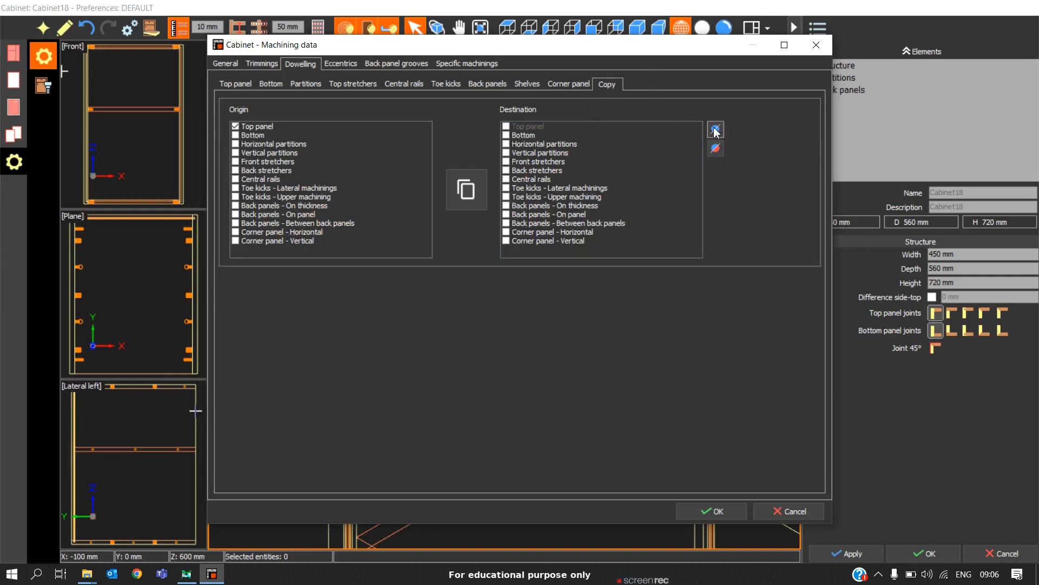
{"action": "left_click", "coordinate": [716, 130]}
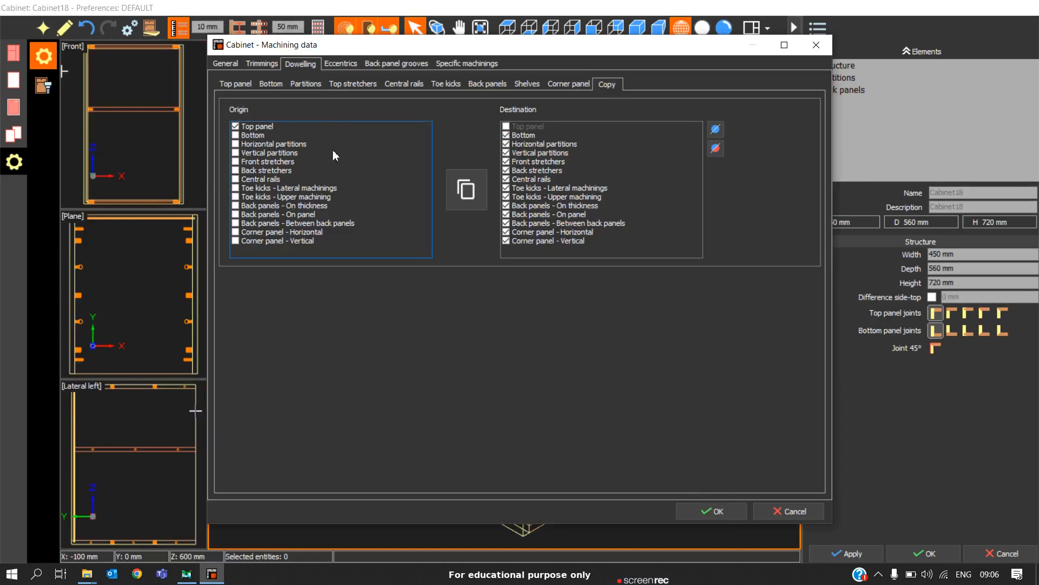
Verify the copied rule on partitions and top stretchers, then accept it for the whole cabinet.
{"action": "left_click", "coordinate": [306, 83]}
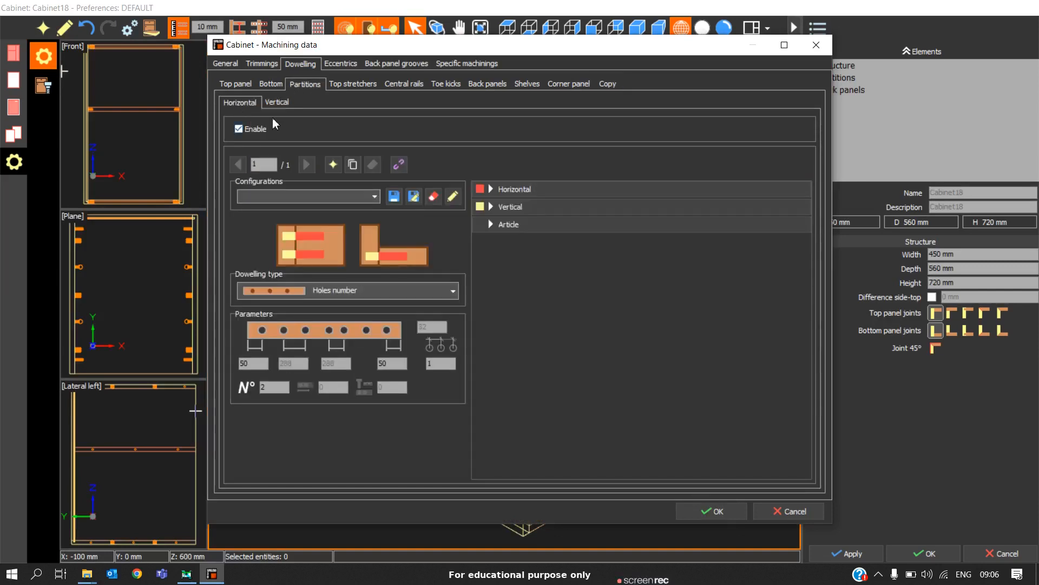
{"action": "left_click", "coordinate": [353, 84]}
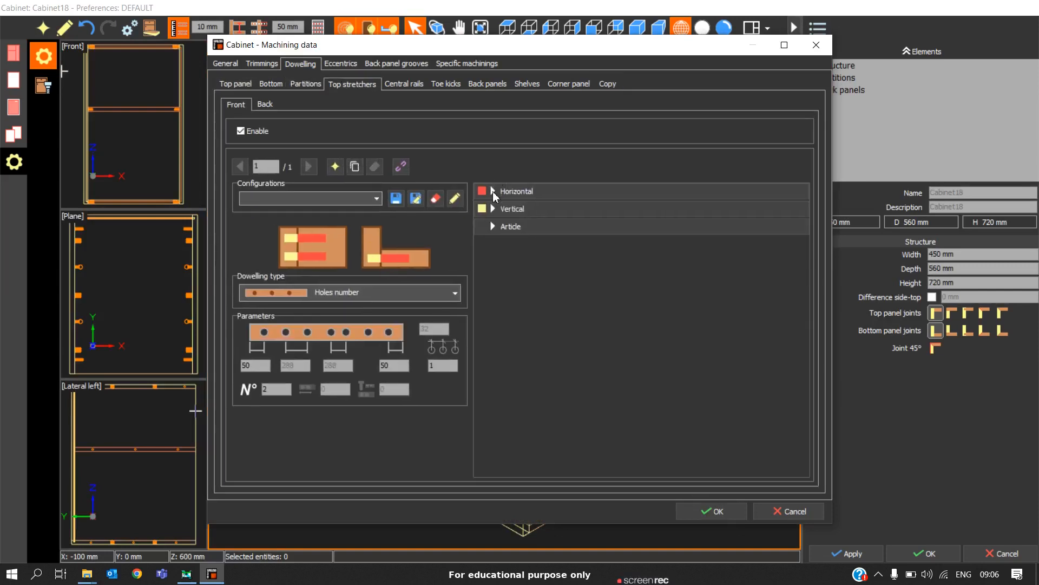
{"action": "left_click", "coordinate": [494, 190]}
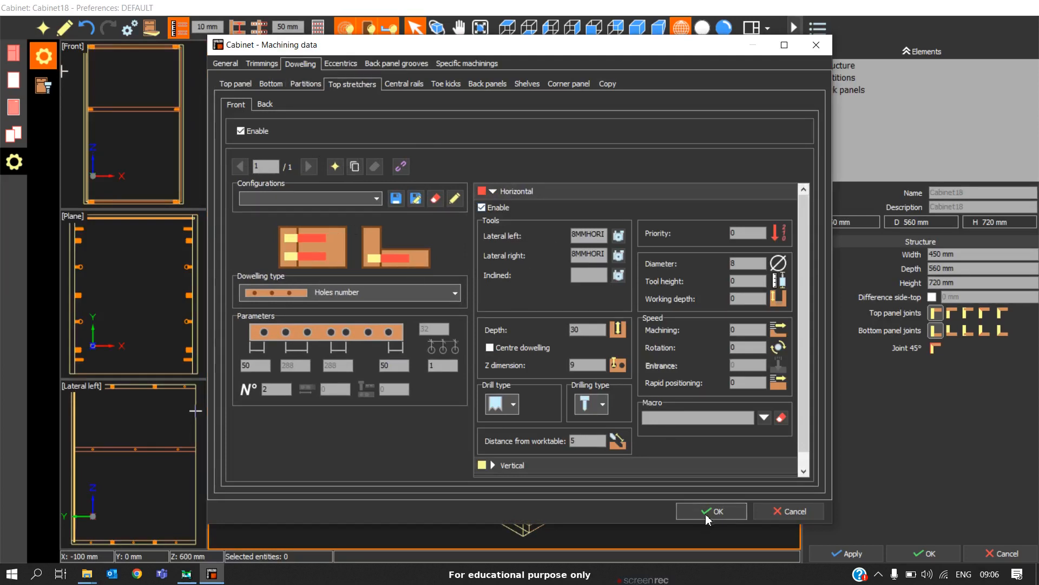
{"action": "left_click", "coordinate": [711, 511]}
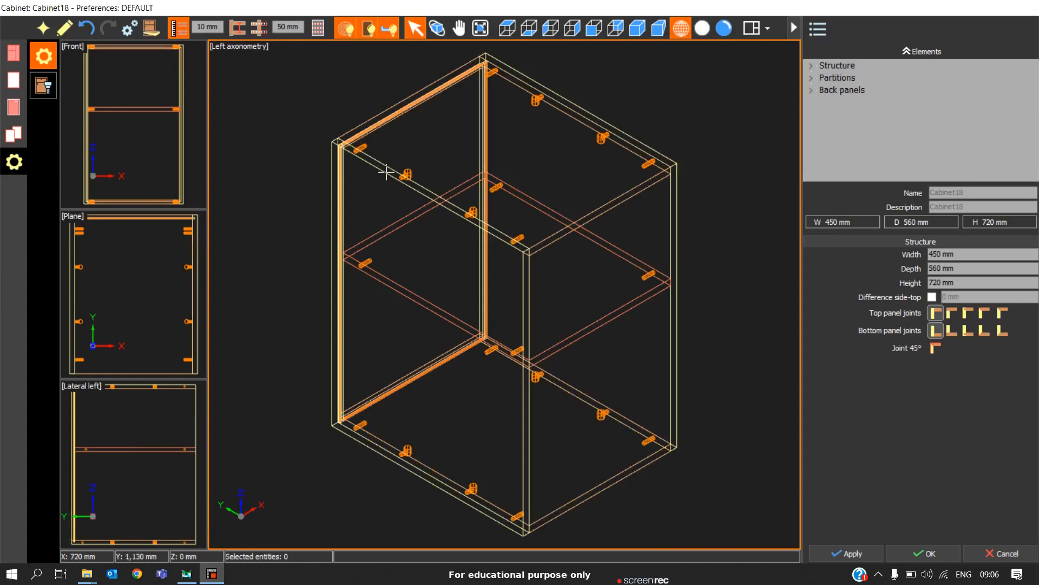